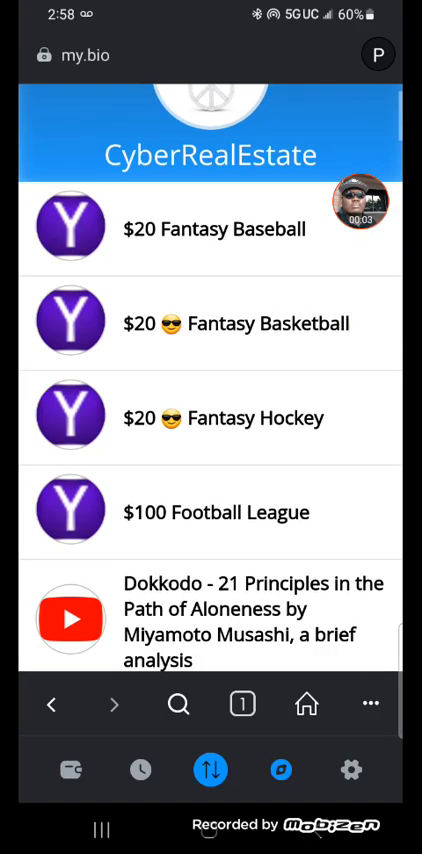
# Scroll the my.bio link list down to the crypto links and open 'Pulse Chain Trade'.
pyautogui.scroll(-3)
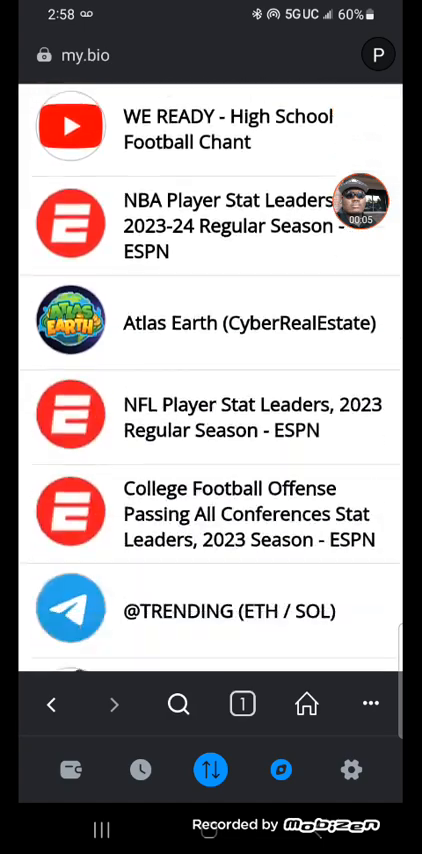
pyautogui.scroll(-3)
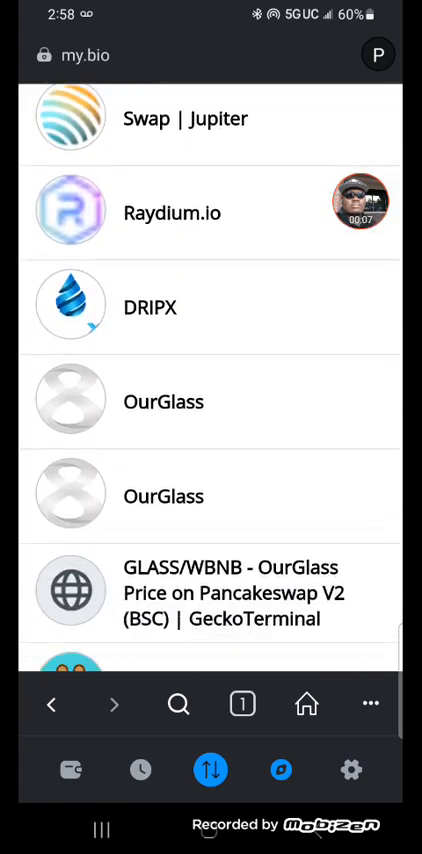
pyautogui.scroll(-3)
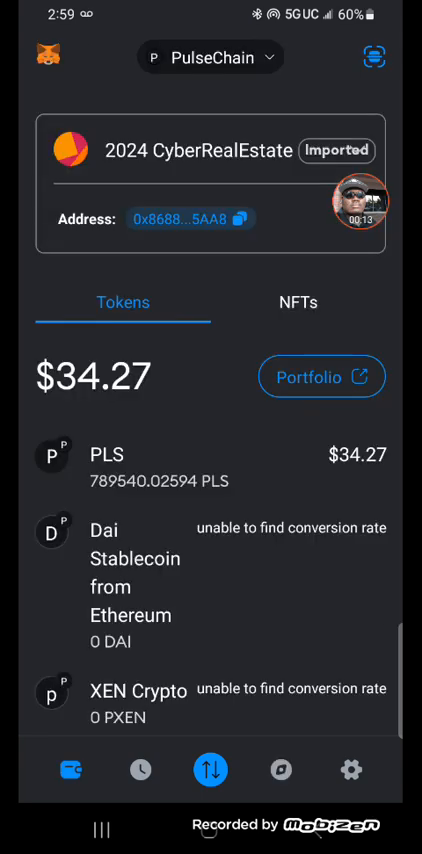
pyautogui.click(280, 770)
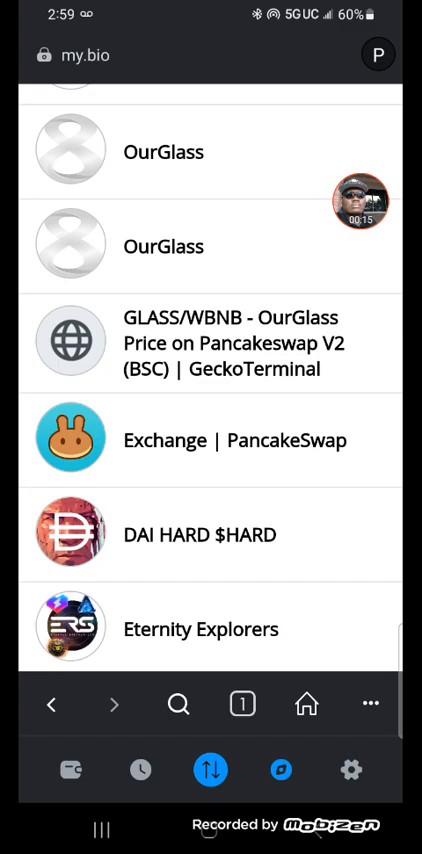
pyautogui.scroll(3)
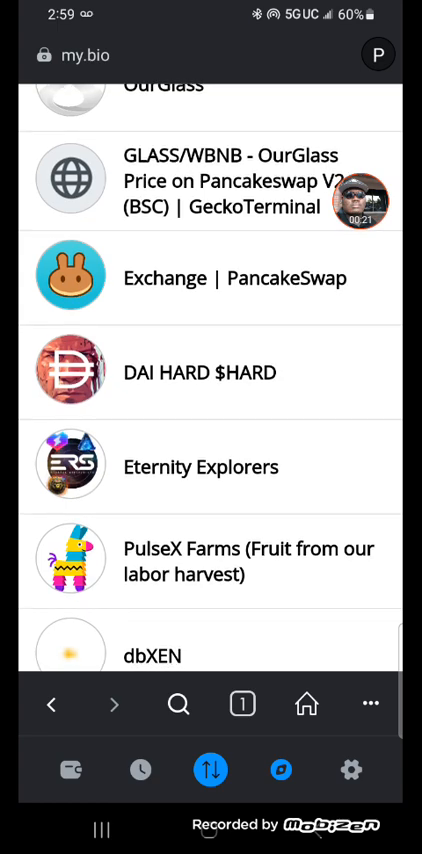
pyautogui.scroll(-3)
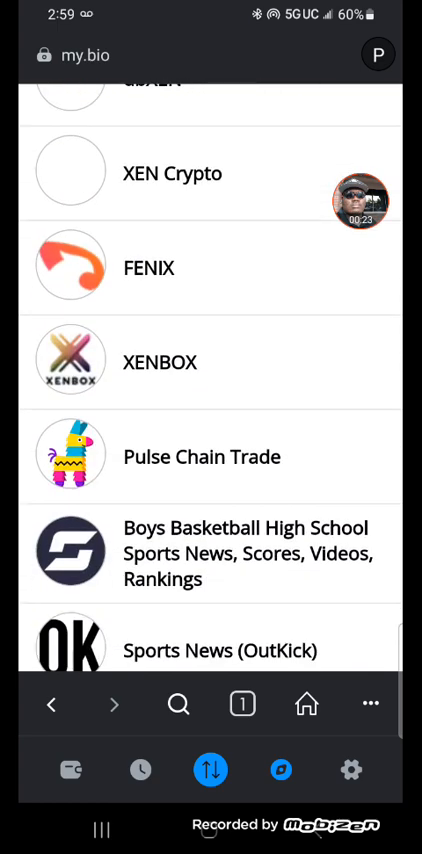
pyautogui.click(200, 456)
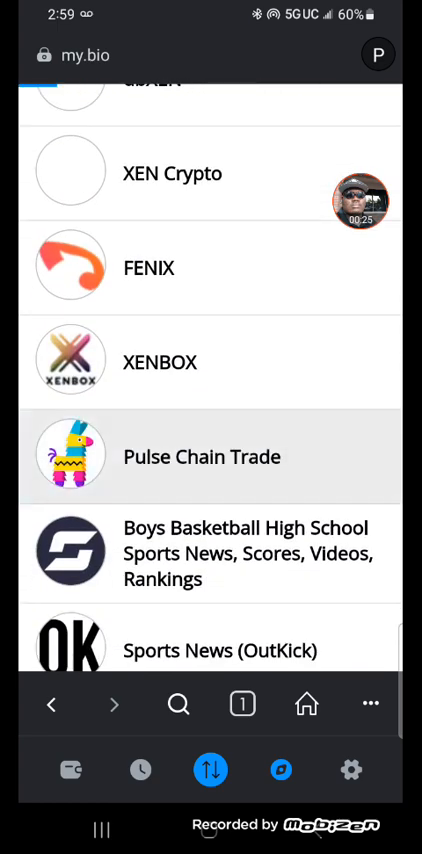
# Choose DAI as the receiving token for a 100,000 PLS swap quoting about 7.57 DAI.
pyautogui.click(200, 458)
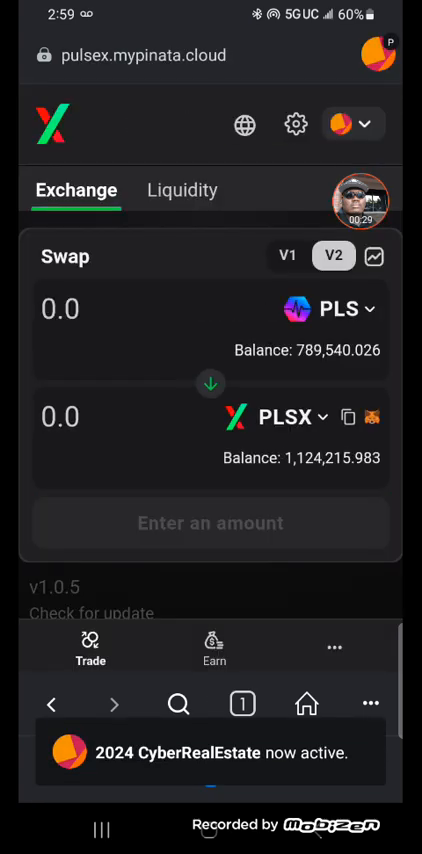
pyautogui.click(336, 308)
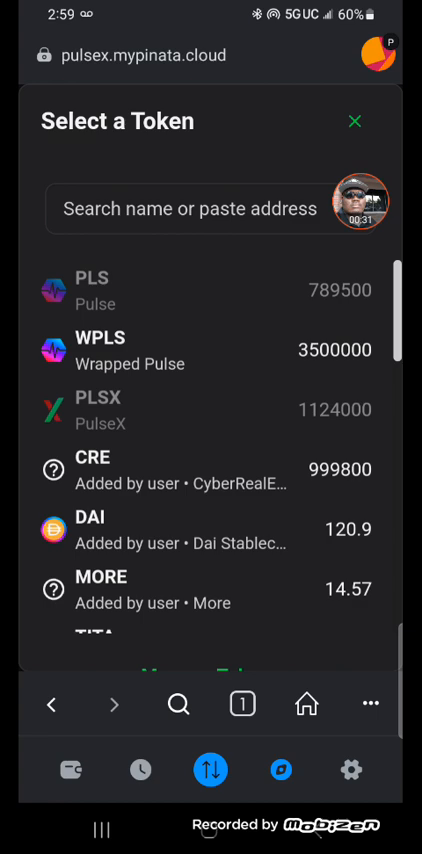
pyautogui.scroll(-3)
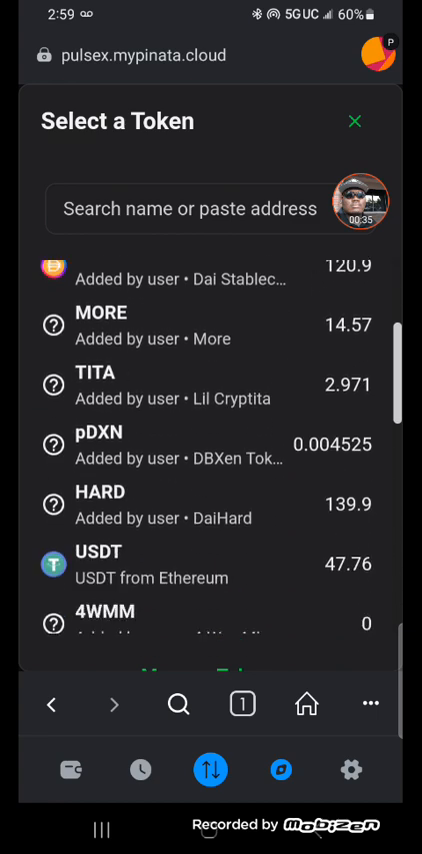
pyautogui.click(356, 120)
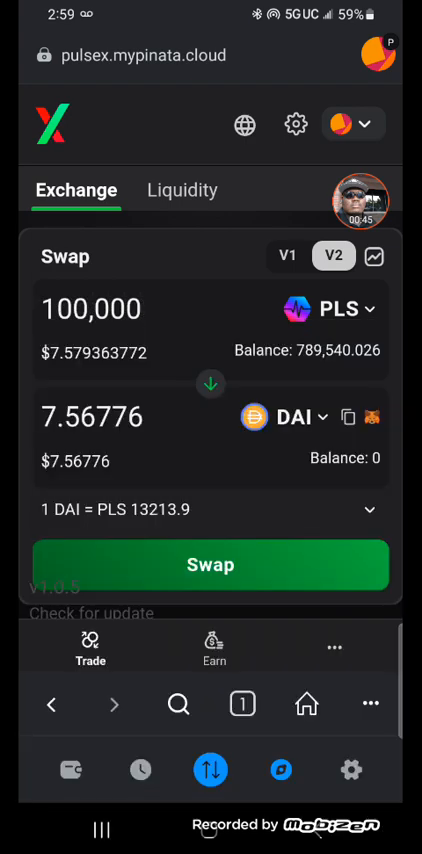
# Confirm the 100,000 PLS to DAI swap and dismiss the submitted notice and receipt.
pyautogui.click(210, 564)
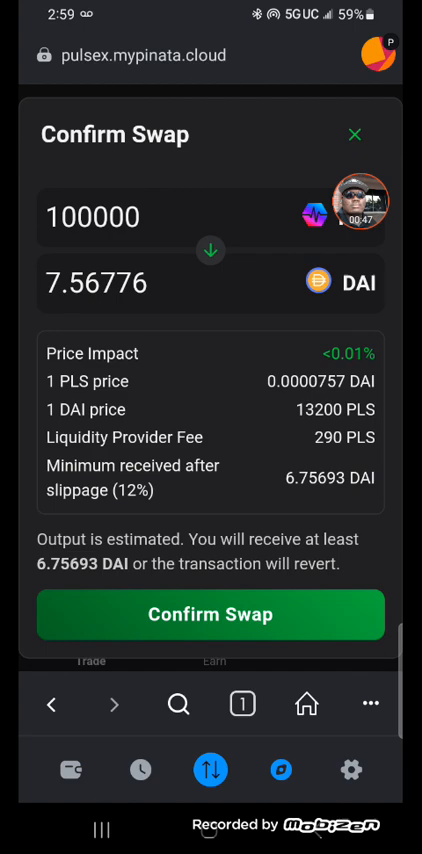
pyautogui.click(212, 616)
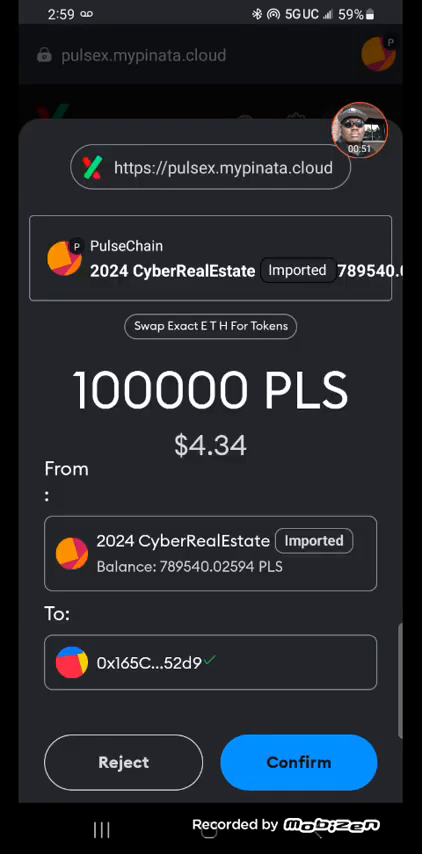
pyautogui.scroll(-3)
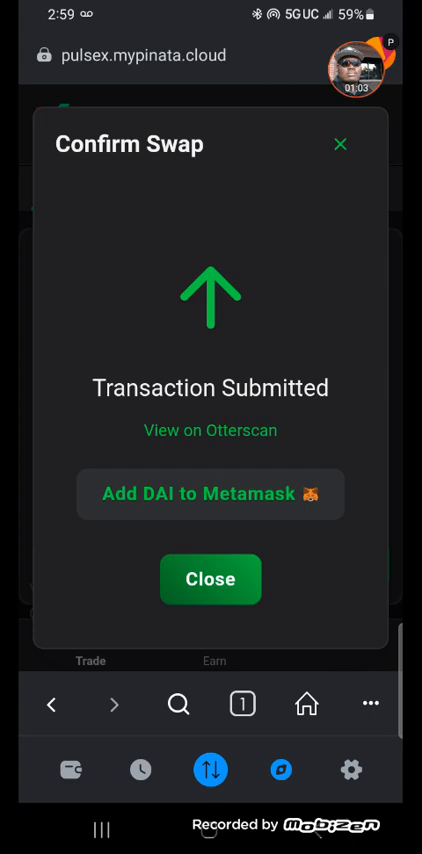
pyautogui.click(212, 580)
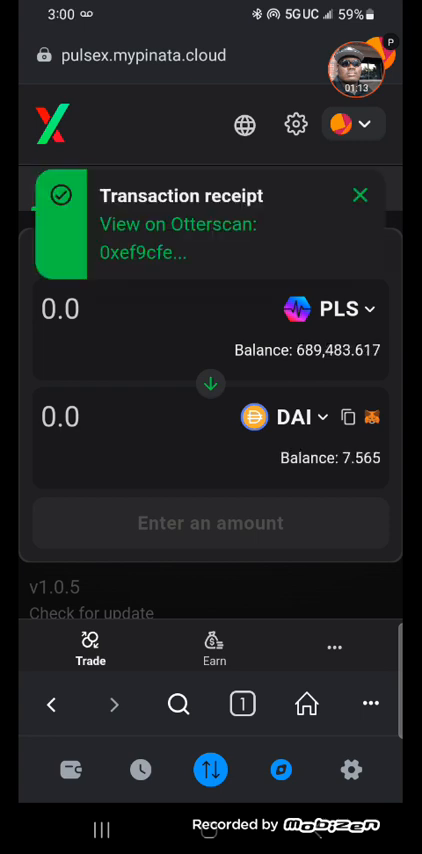
pyautogui.click(360, 196)
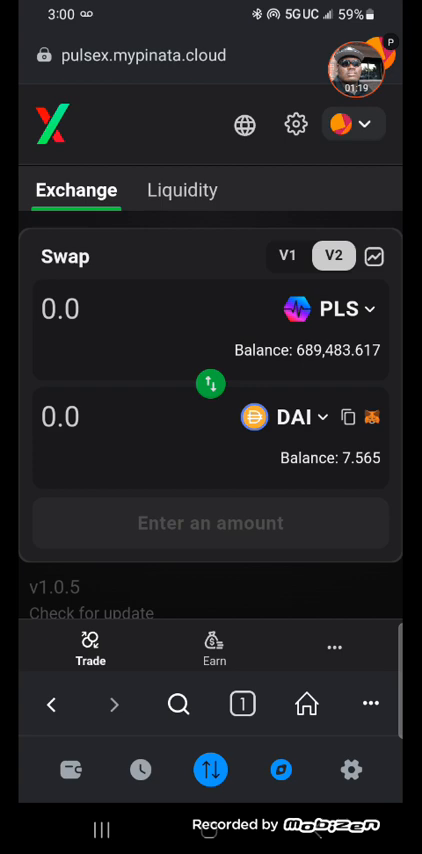
# Fill a PLS/DAI V1 liquidity deposit pairing about 99,808.5 PLS with 7.5649 DAI.
pyautogui.click(184, 190)
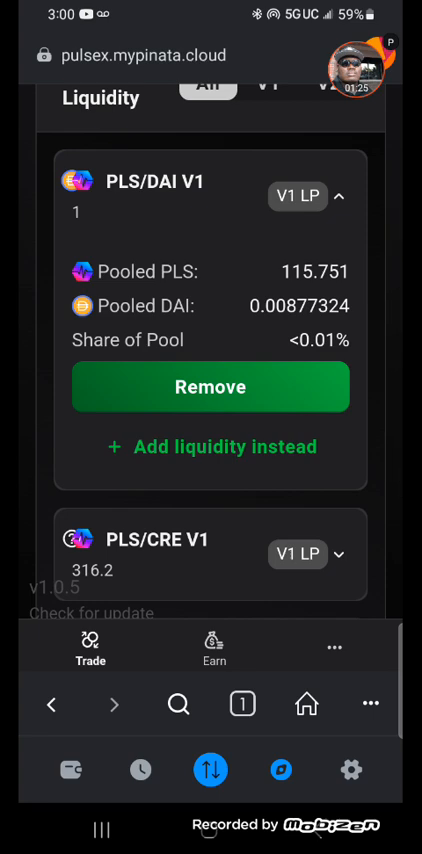
pyautogui.click(210, 446)
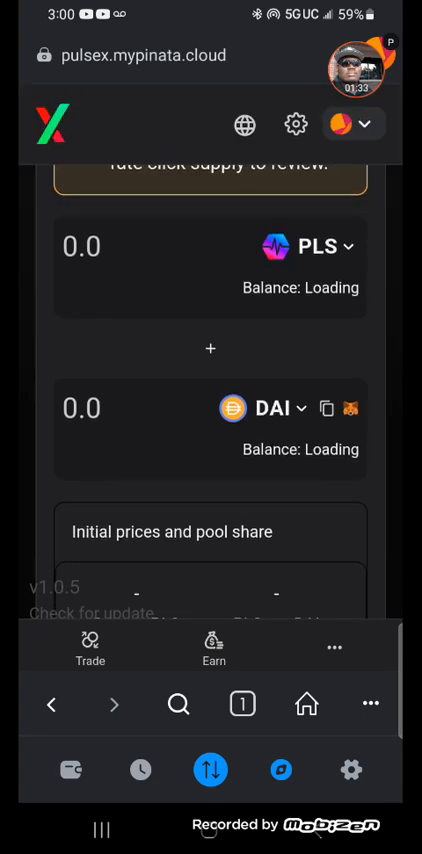
pyautogui.scroll(3)
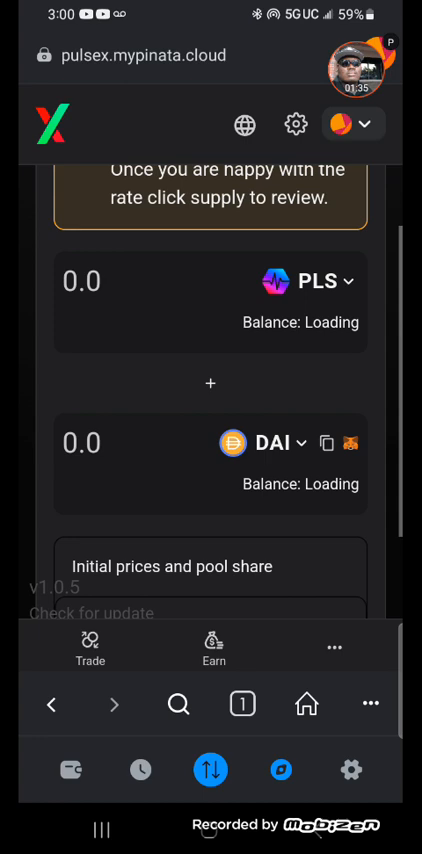
pyautogui.scroll(3)
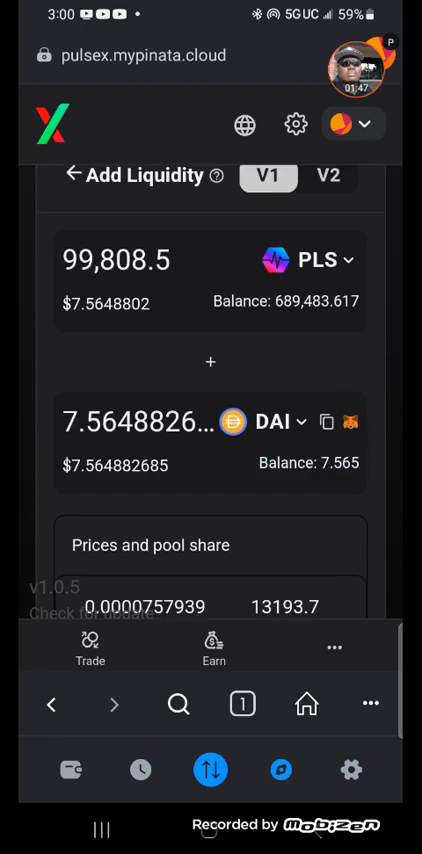
pyautogui.scroll(-3)
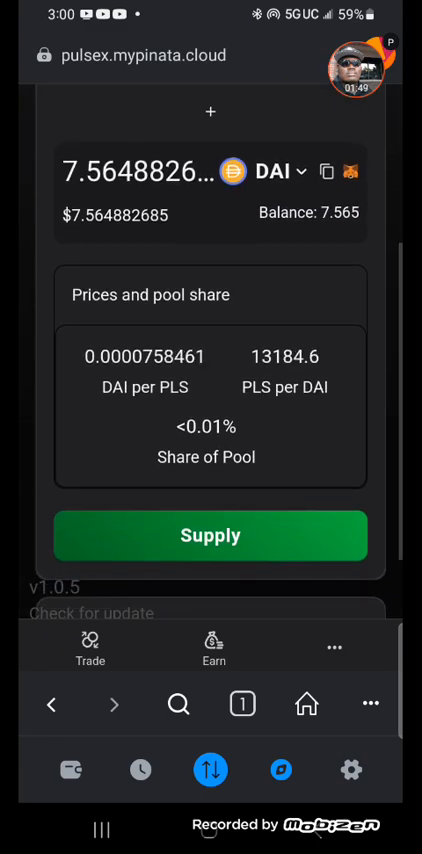
# Supply the PLS/DAI V1 deposit, approve it in MetaMask and close the submitted notice.
pyautogui.click(212, 536)
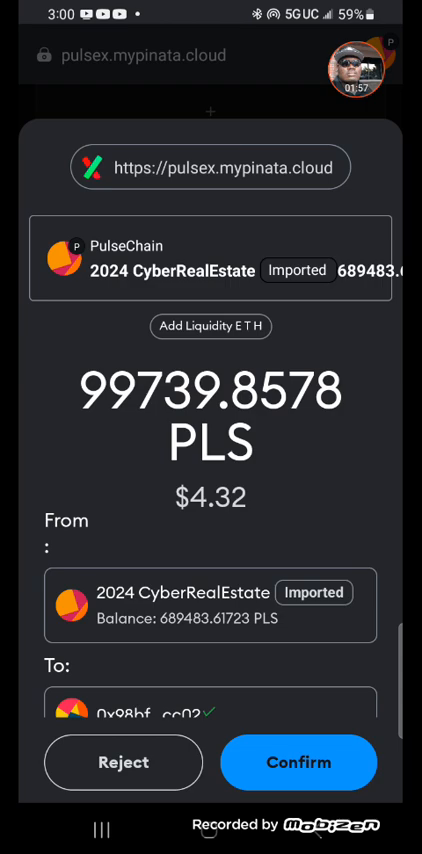
pyautogui.scroll(-3)
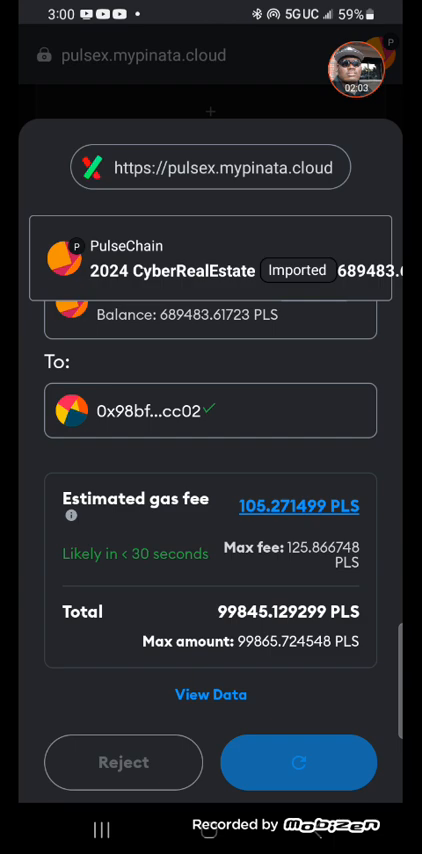
pyautogui.click(296, 762)
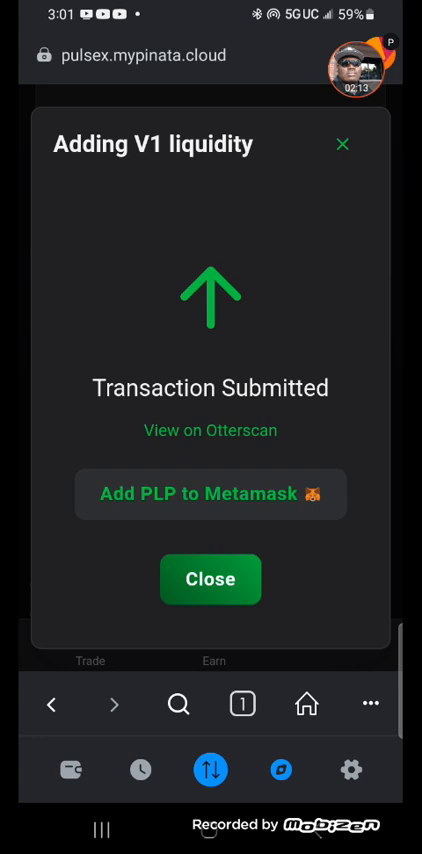
pyautogui.click(210, 580)
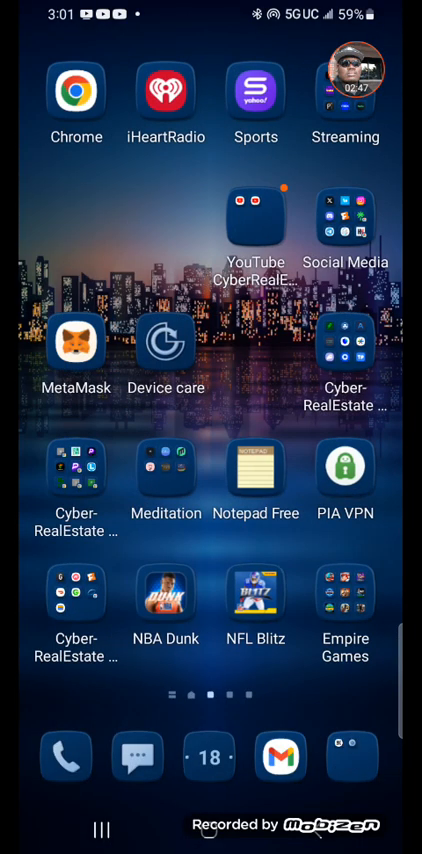
# Launch MetaMask from the home screen to reopen PulseX in its browser.
pyautogui.click(76, 342)
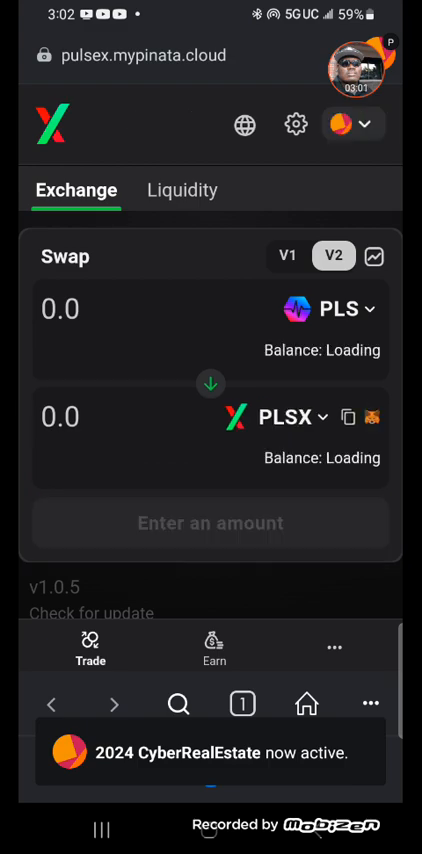
# In Earn > Farms, set a DAI-WPLS LP stake amount of 861.6.
pyautogui.click(214, 648)
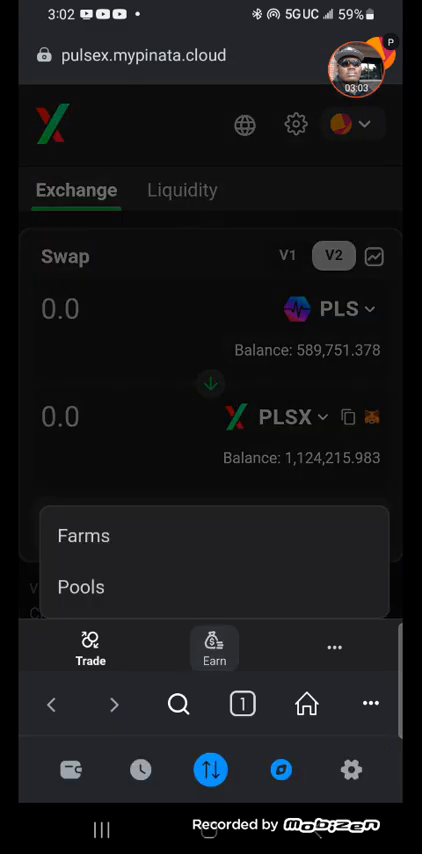
pyautogui.click(84, 536)
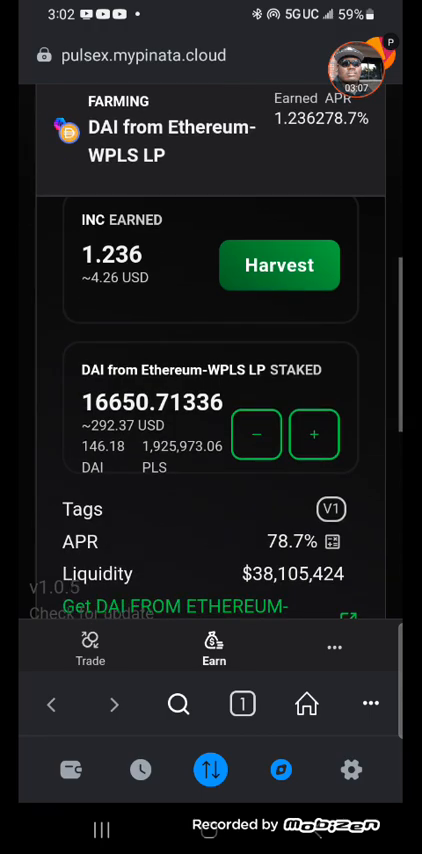
pyautogui.click(316, 436)
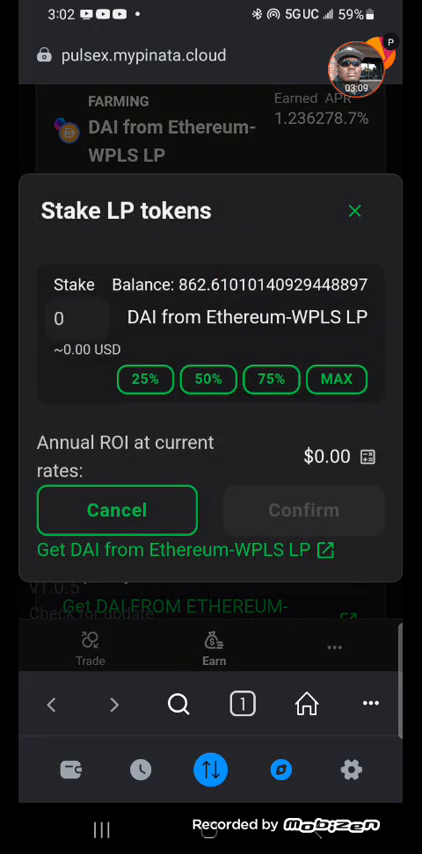
pyautogui.click(336, 380)
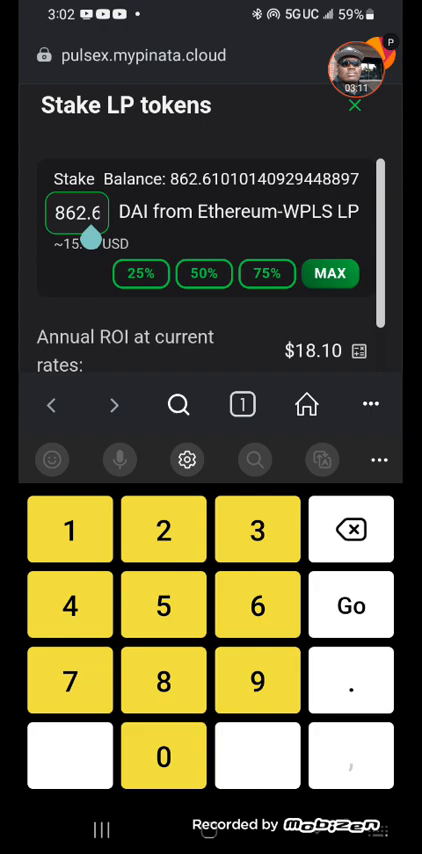
pyautogui.click(348, 528)
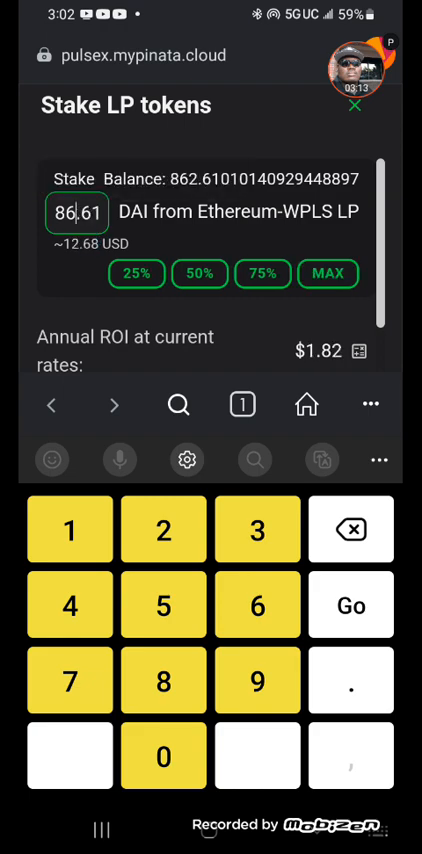
pyautogui.click(68, 526)
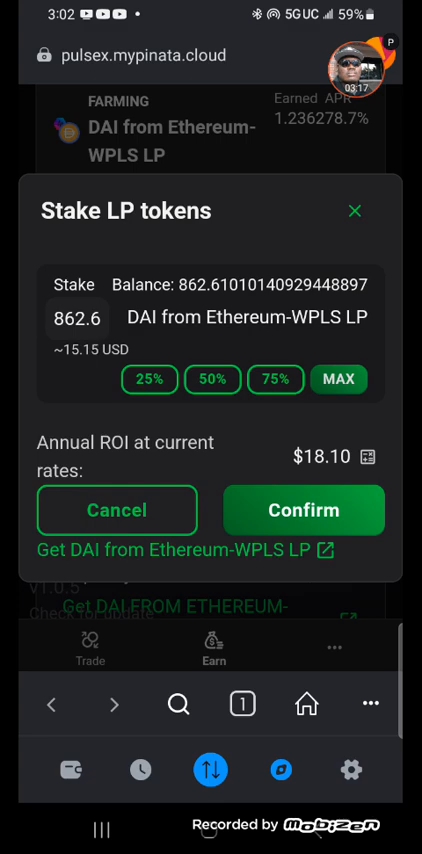
pyautogui.click(70, 316)
pyautogui.write('861.6')
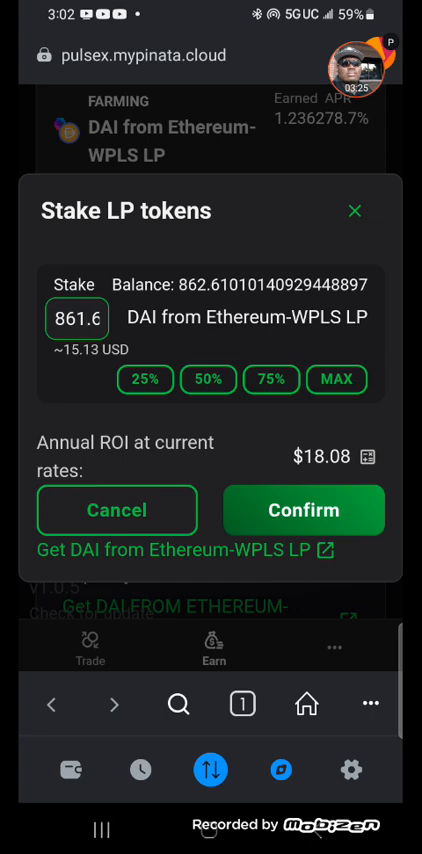
# Confirm staking 861.6 LP tokens, approve in MetaMask and dismiss the Staked notice.
pyautogui.click(296, 510)
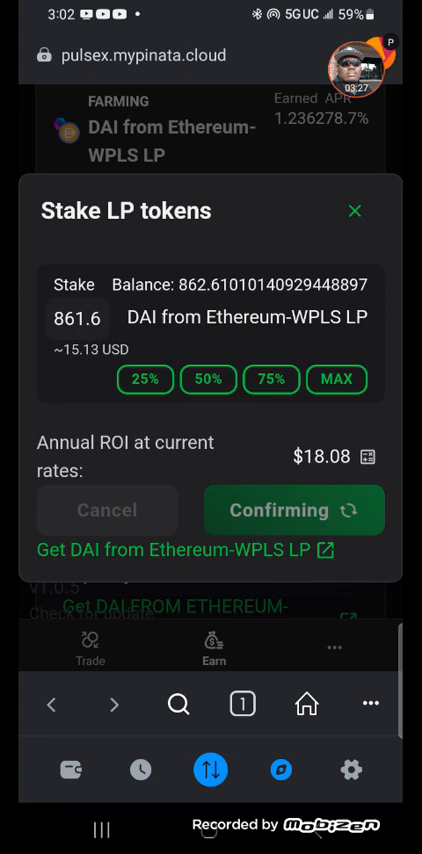
pyautogui.click(296, 510)
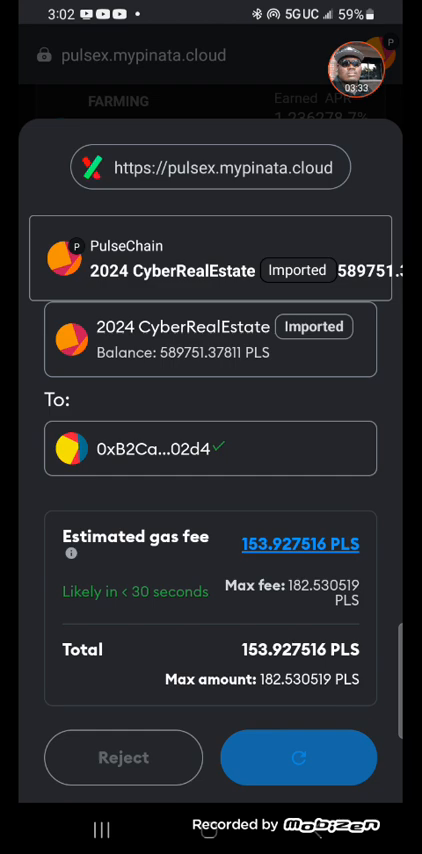
pyautogui.click(294, 756)
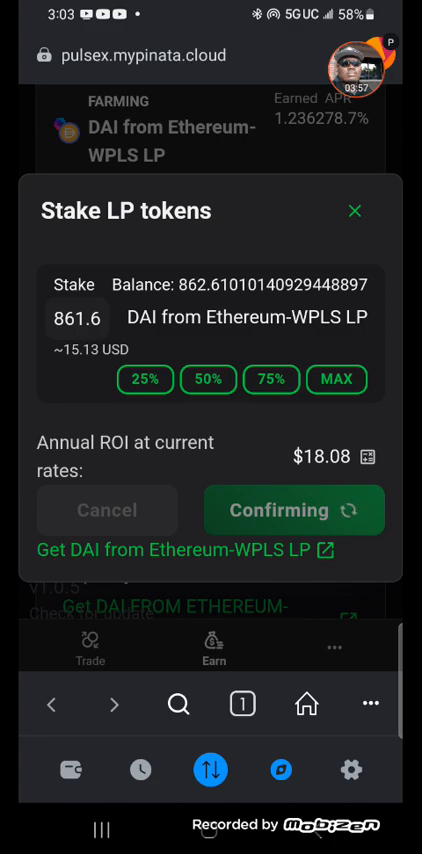
pyautogui.click(294, 510)
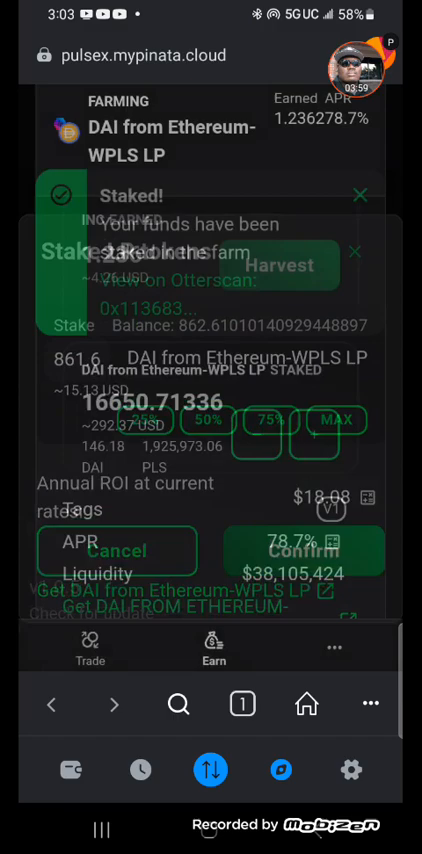
pyautogui.click(298, 552)
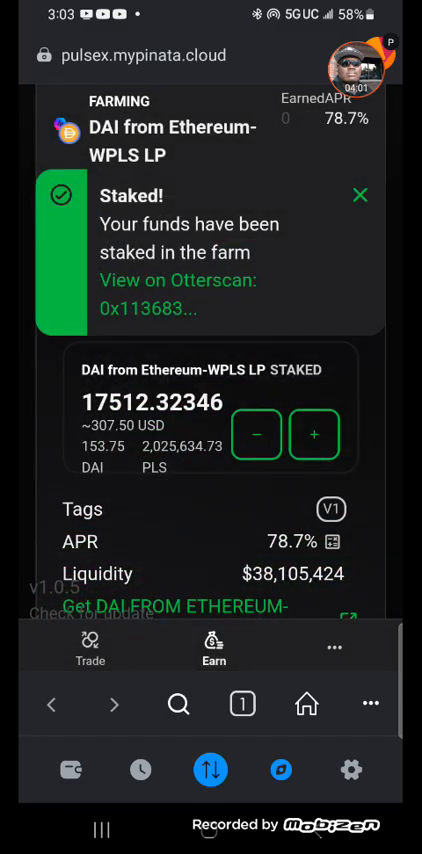
pyautogui.click(360, 196)
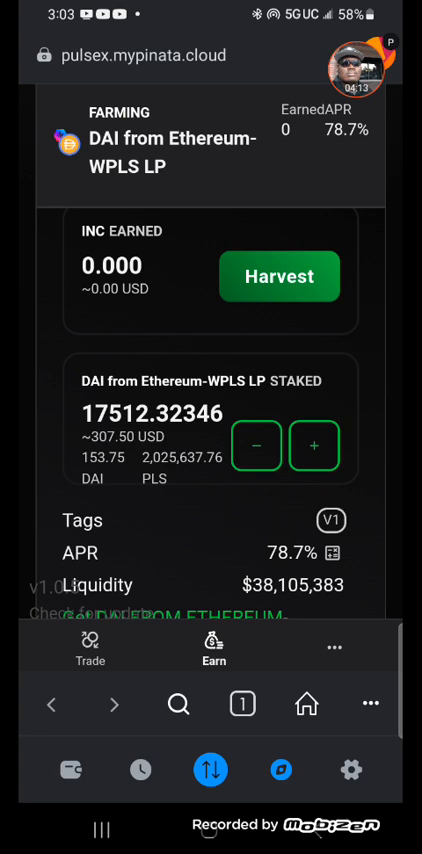
# On Trade, wrap 50,000 PLS into WPLS and approve the transaction.
pyautogui.click(90, 650)
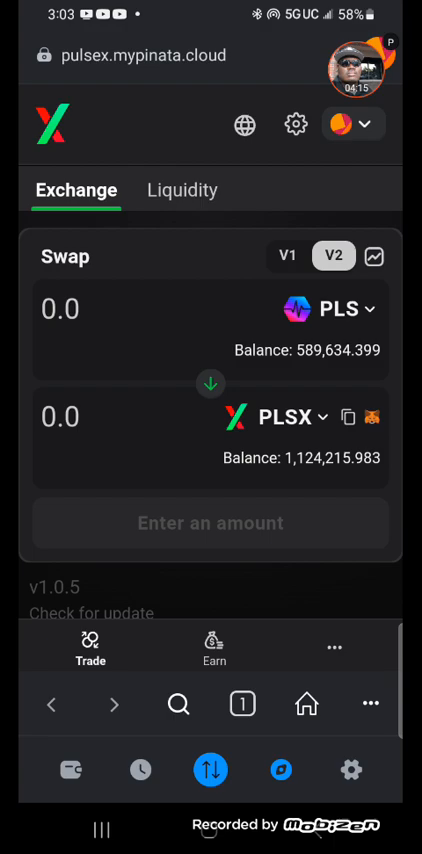
pyautogui.click(330, 308)
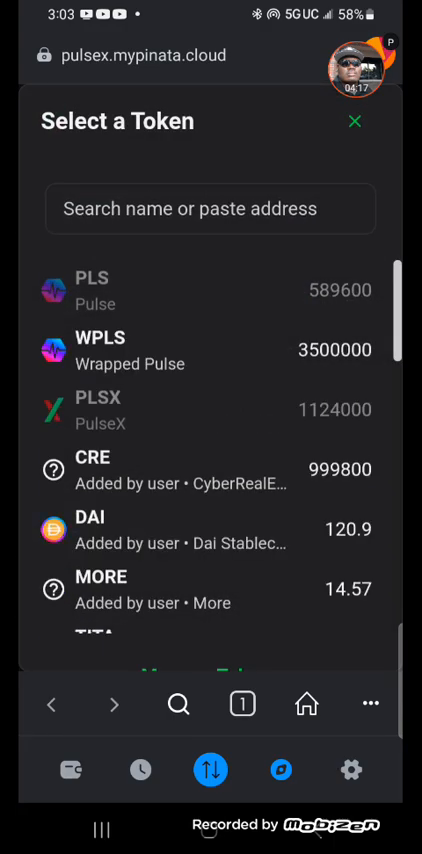
pyautogui.click(356, 120)
pyautogui.write('5')
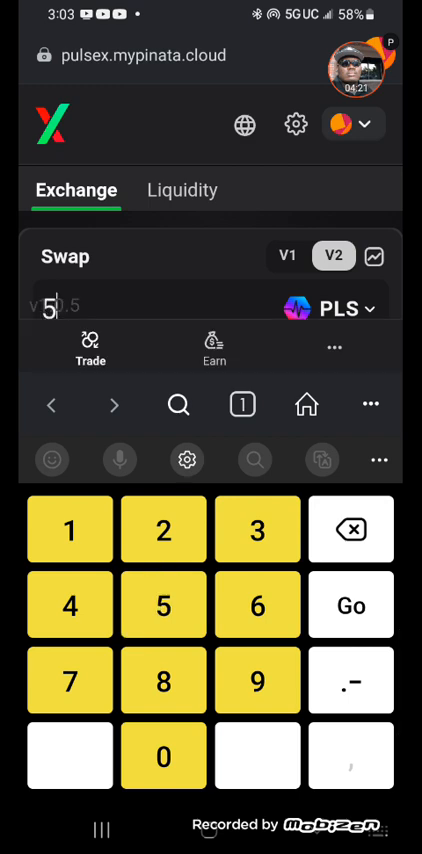
pyautogui.write('0000')
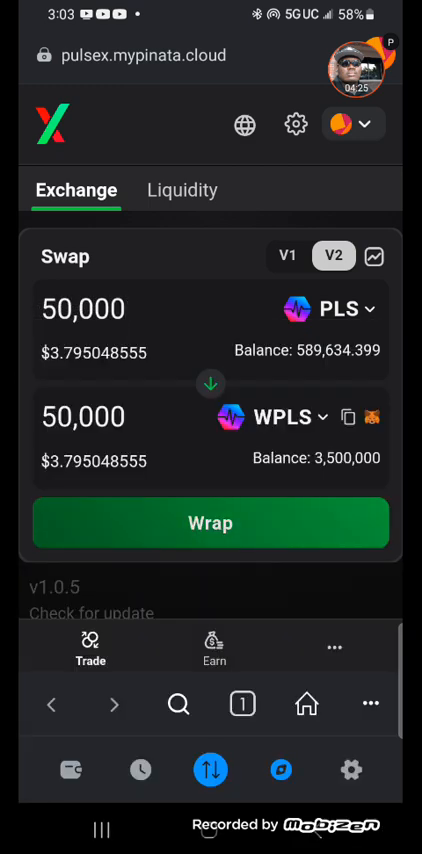
pyautogui.click(210, 524)
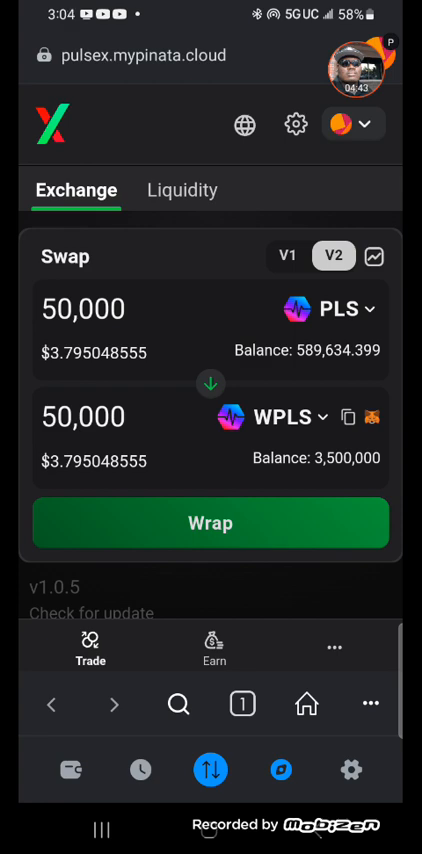
pyautogui.click(210, 524)
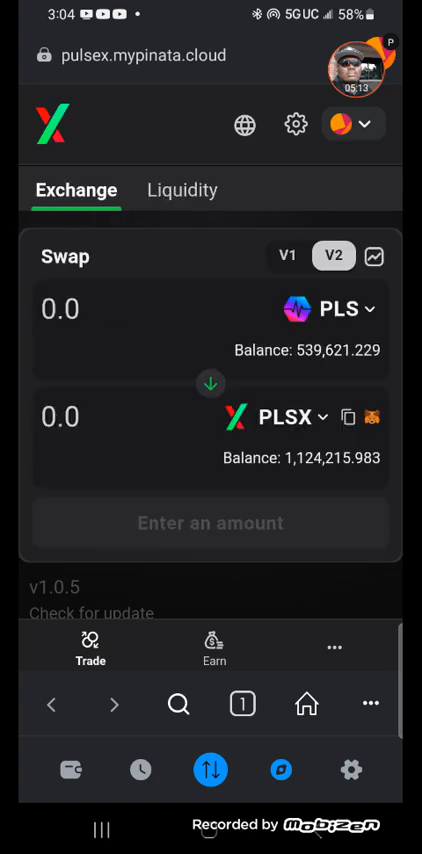
# Wrap another 50,000 PLS into WPLS, bringing WPLS to 3,600,000.
pyautogui.click(340, 308)
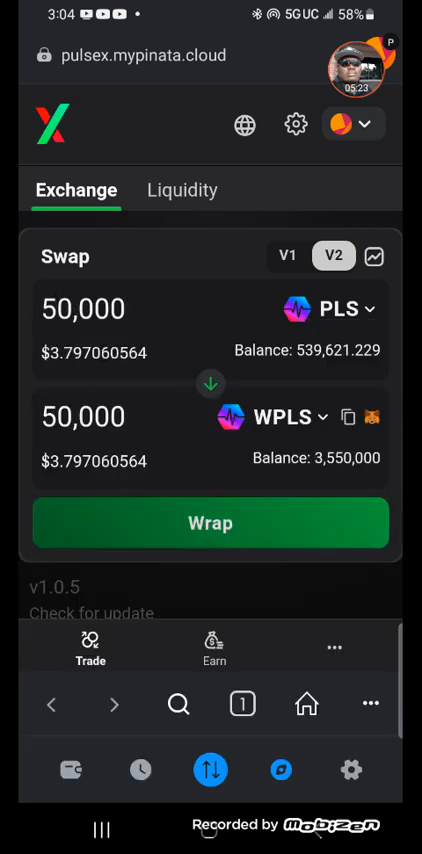
pyautogui.click(212, 524)
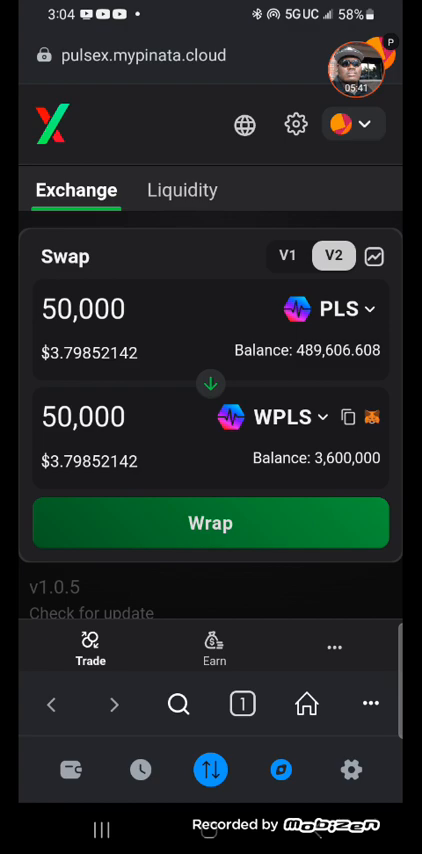
pyautogui.click(334, 308)
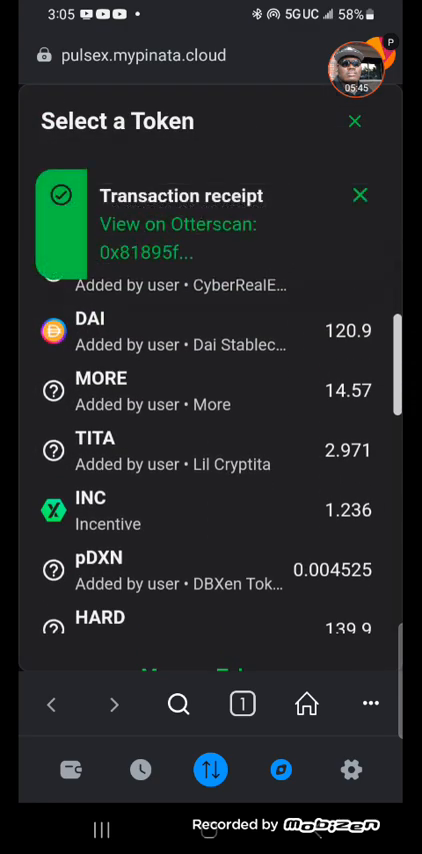
# Attempt a 50,000 PLS to HARD swap that hits insufficient liquidity, reload, and return to Earn.
pyautogui.click(96, 616)
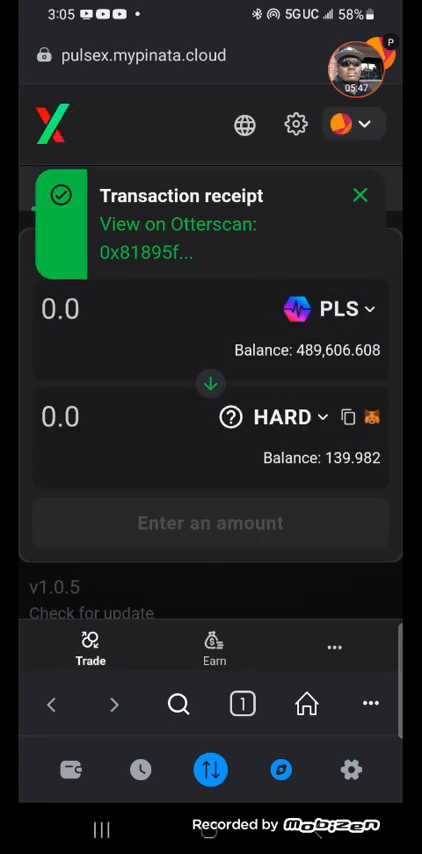
pyautogui.click(212, 524)
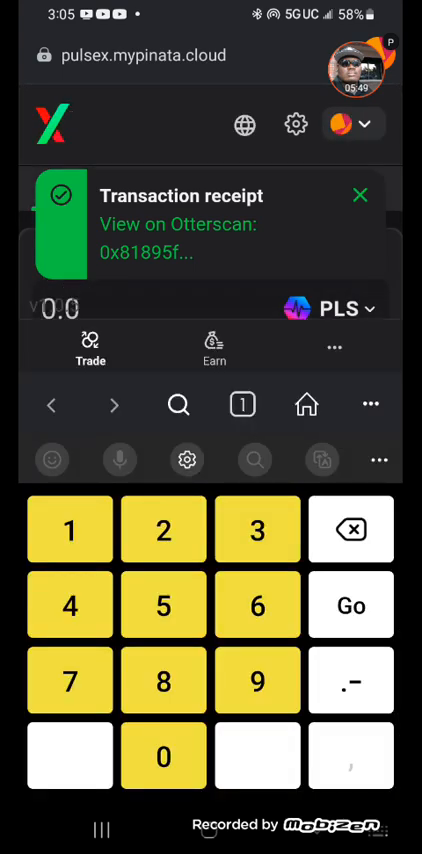
pyautogui.click(360, 196)
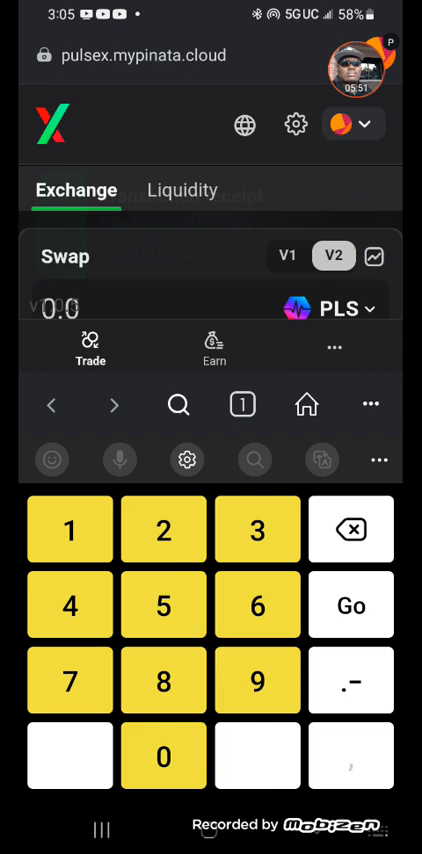
pyautogui.write('5.000')
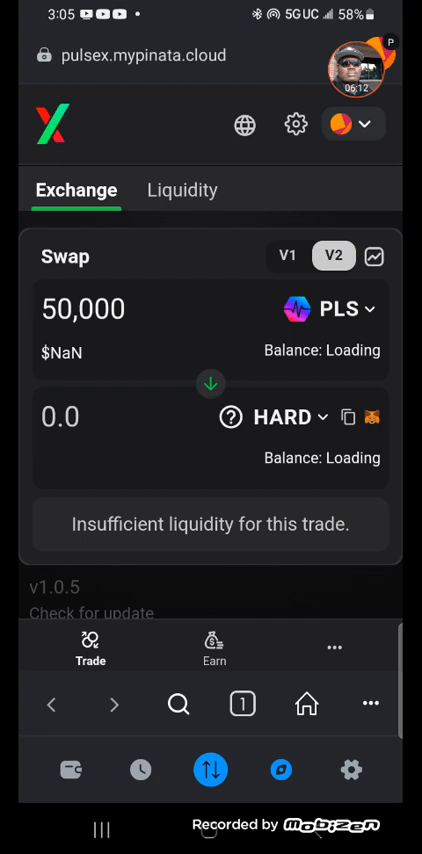
pyautogui.click(288, 418)
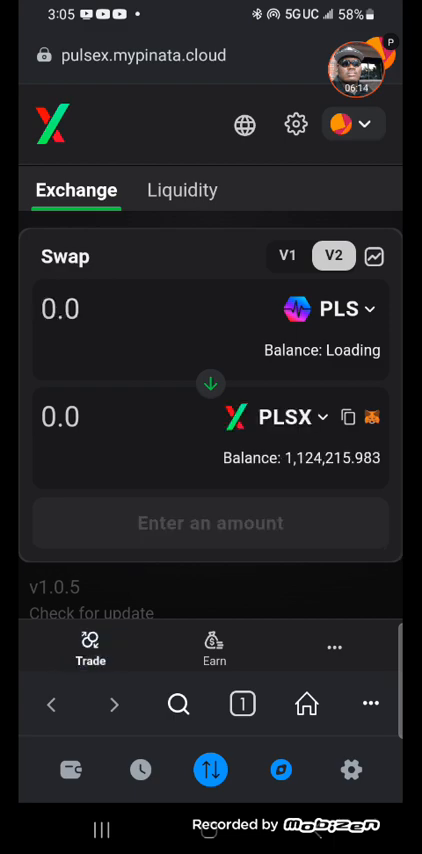
pyautogui.click(212, 648)
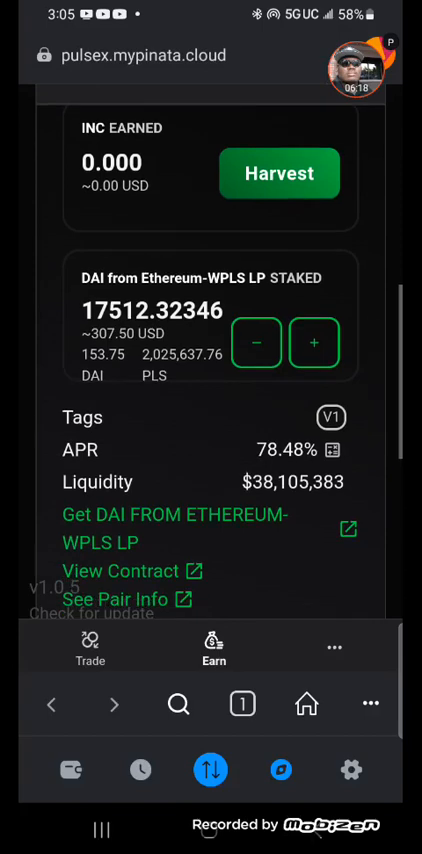
# Swap 50,000 PLS for about 12.59 HARD, approve in MetaMask and dismiss the receipt.
pyautogui.click(92, 648)
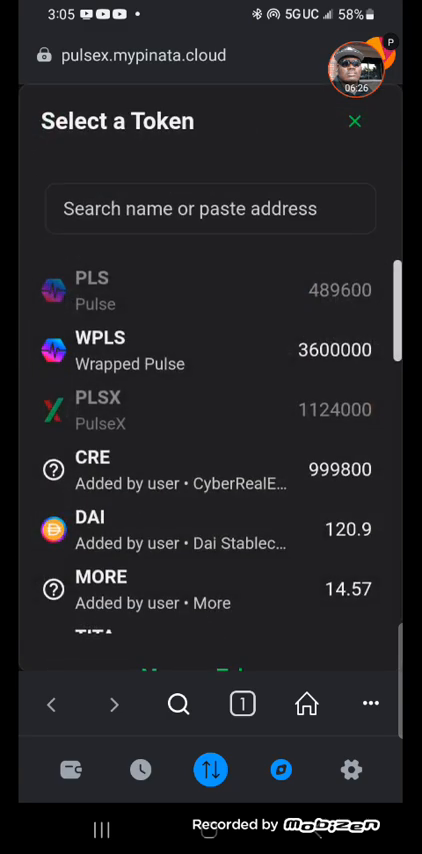
pyautogui.scroll(-3)
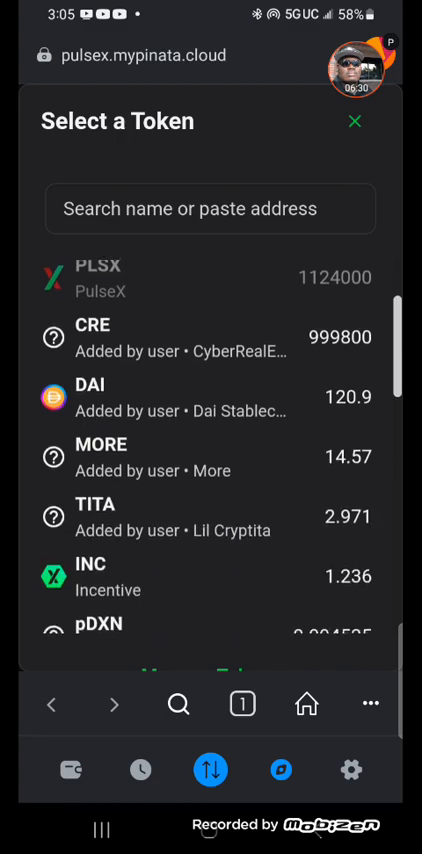
pyautogui.scroll(-3)
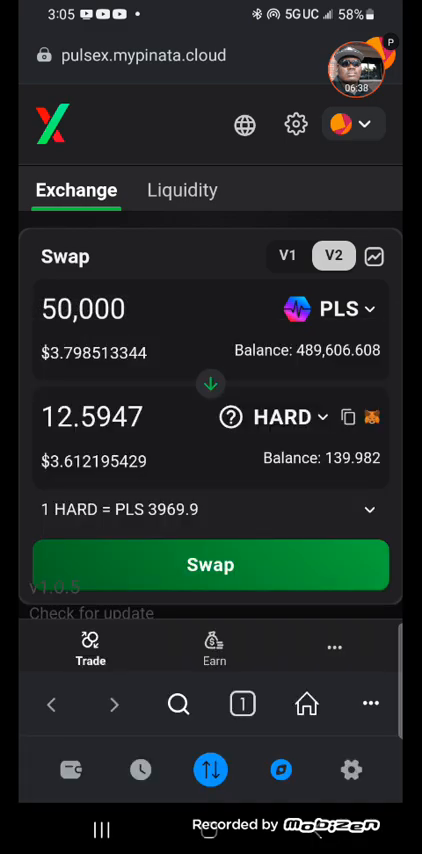
pyautogui.click(210, 564)
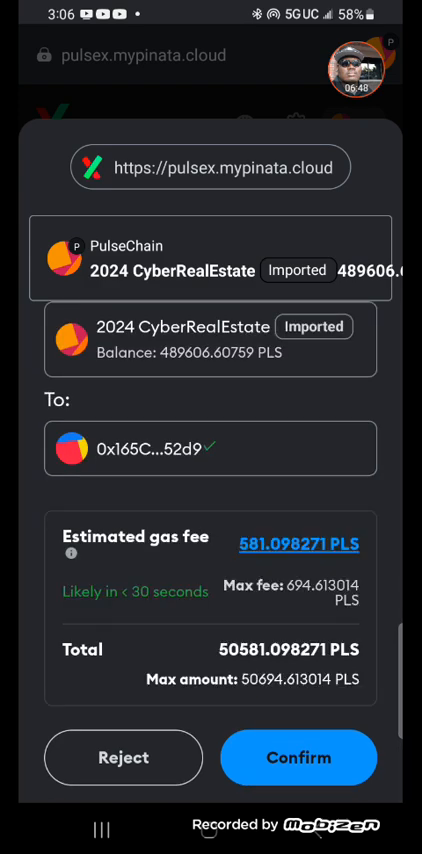
pyautogui.click(298, 756)
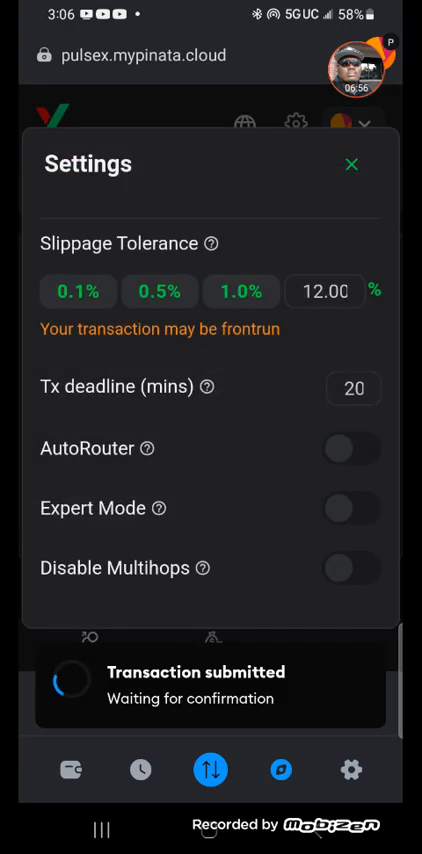
pyautogui.click(350, 164)
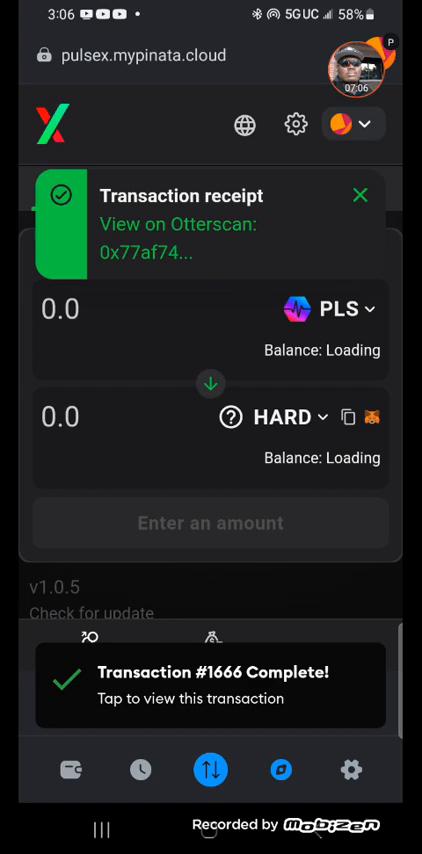
pyautogui.click(356, 192)
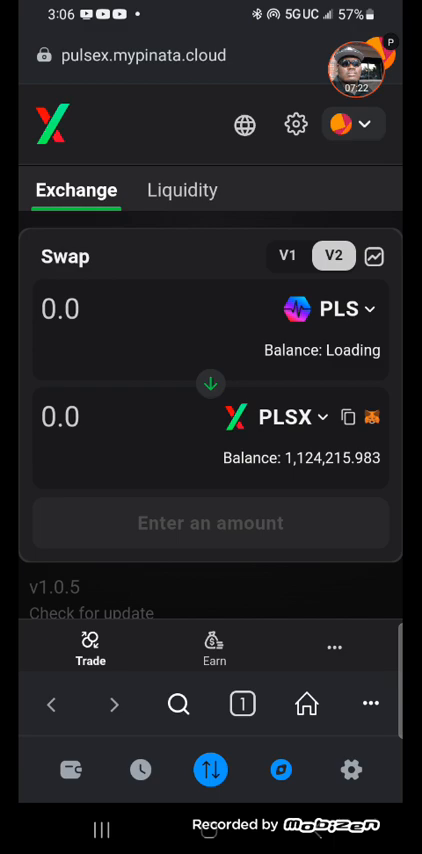
# Choose pDXN as the token to receive, after first landing on HARD by mistake.
pyautogui.click(336, 308)
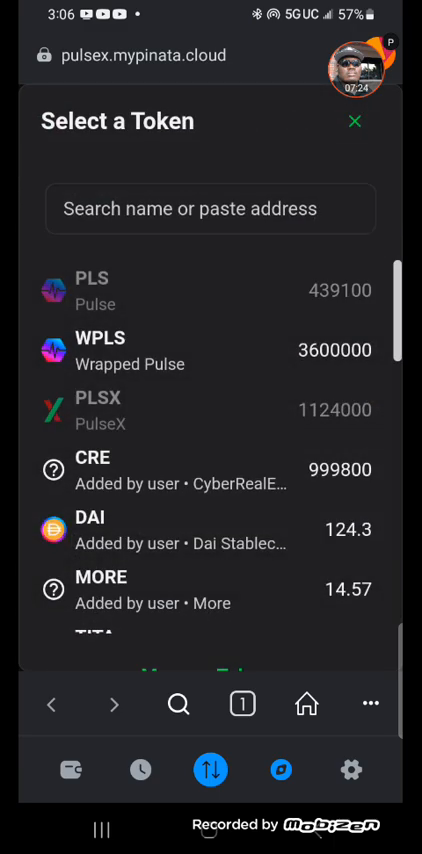
pyautogui.scroll(-3)
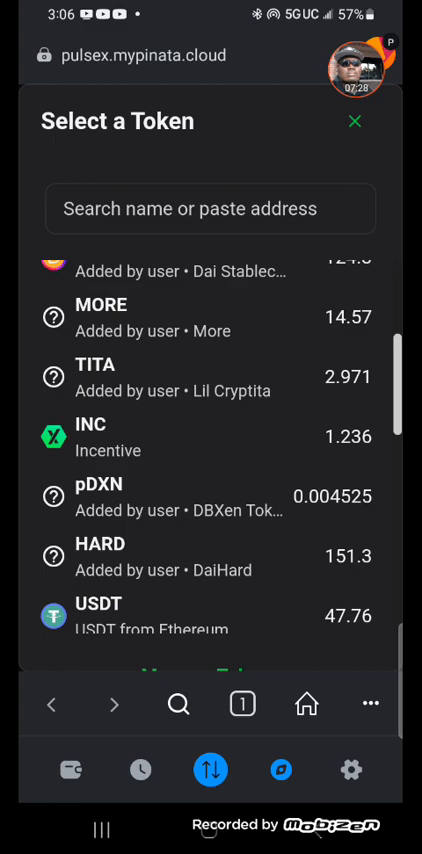
pyautogui.click(100, 556)
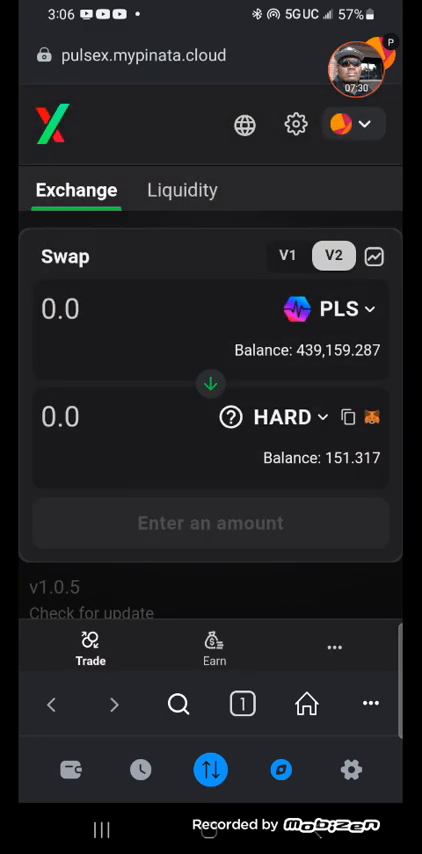
pyautogui.click(334, 308)
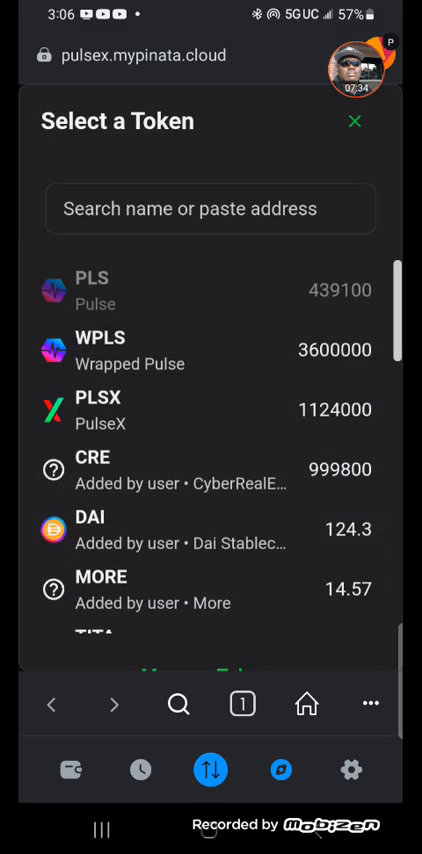
pyautogui.scroll(-3)
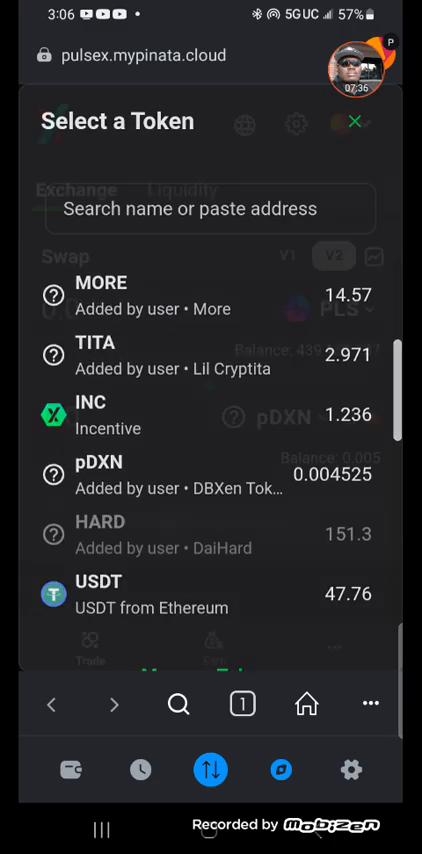
pyautogui.click(356, 120)
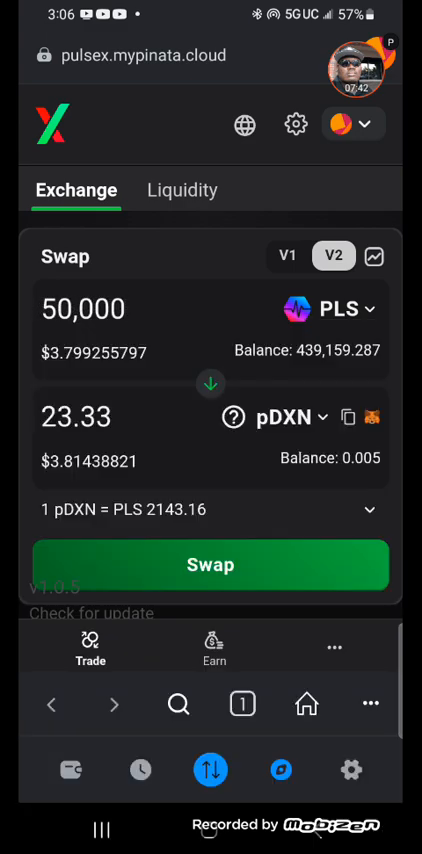
# Swap 50,000 PLS for about 23.33 pDXN and dismiss the submitted notice.
pyautogui.click(212, 564)
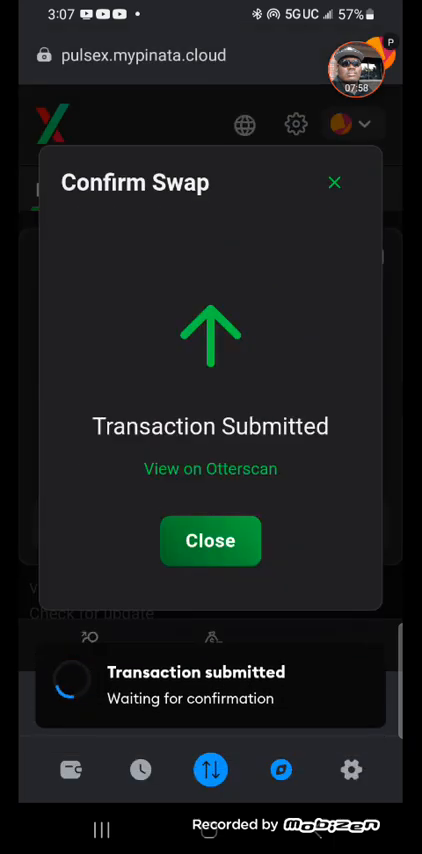
pyautogui.click(210, 540)
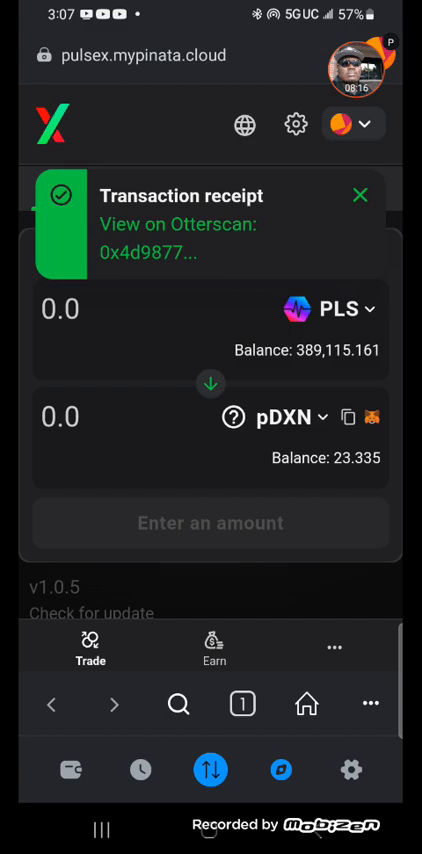
# Set INC as the token to sell and USDT as the token to receive.
pyautogui.click(214, 648)
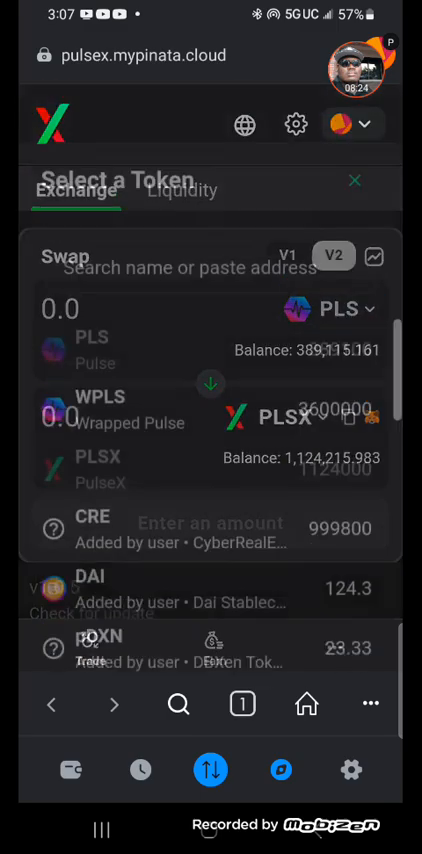
pyautogui.scroll(-3)
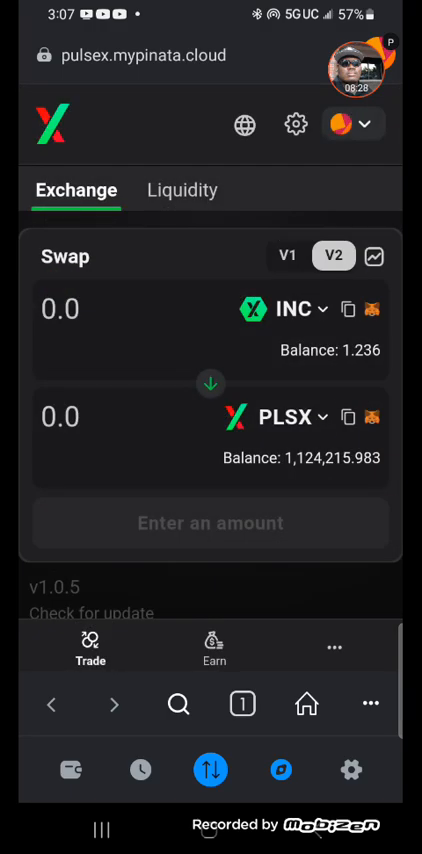
pyautogui.click(296, 308)
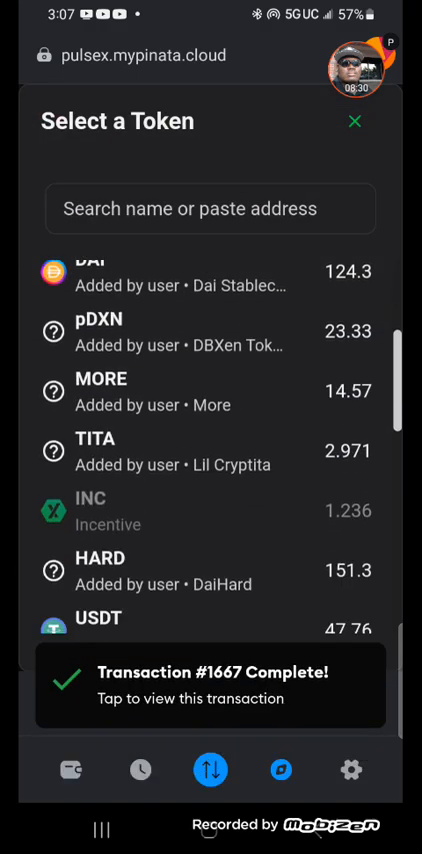
pyautogui.scroll(-3)
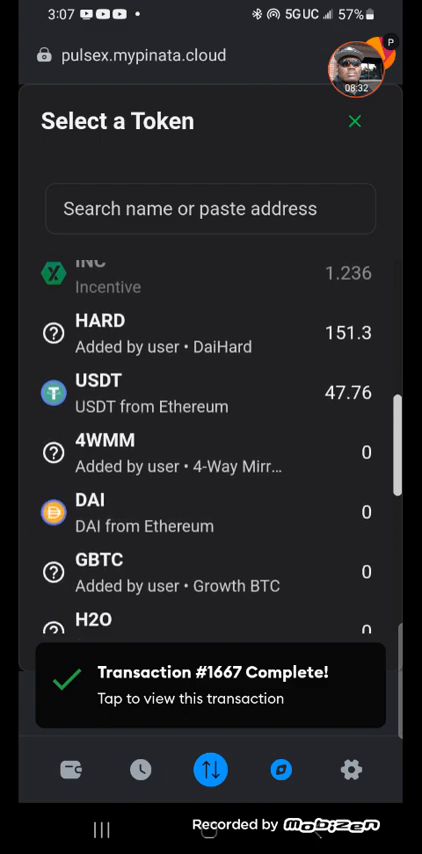
pyautogui.click(352, 122)
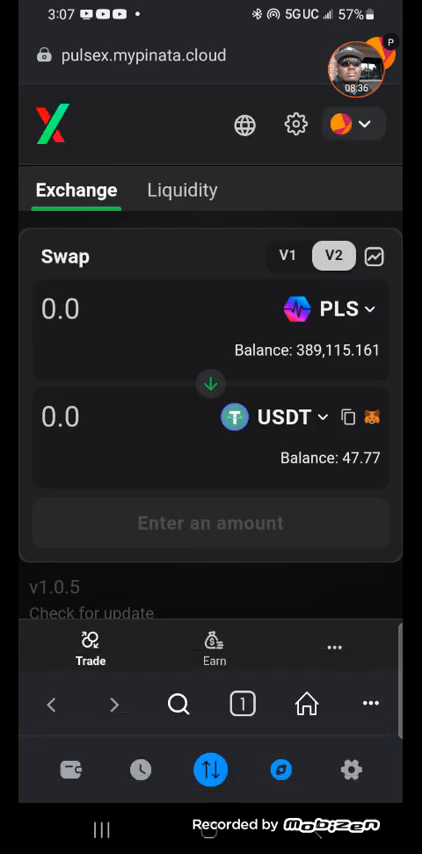
pyautogui.click(340, 308)
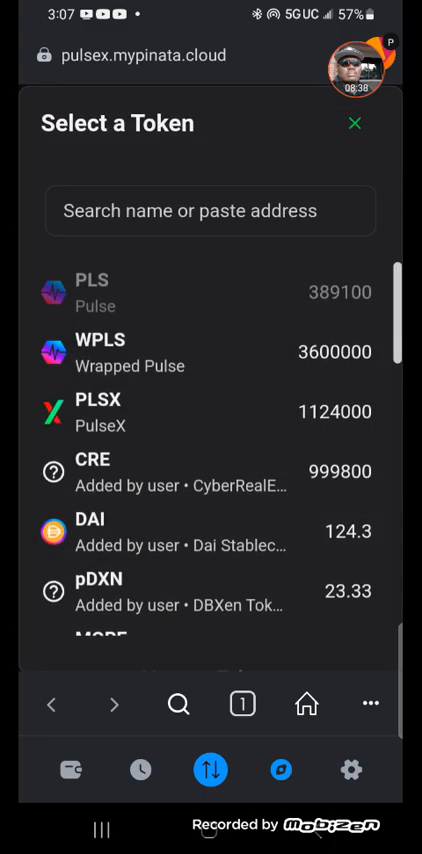
pyautogui.scroll(-3)
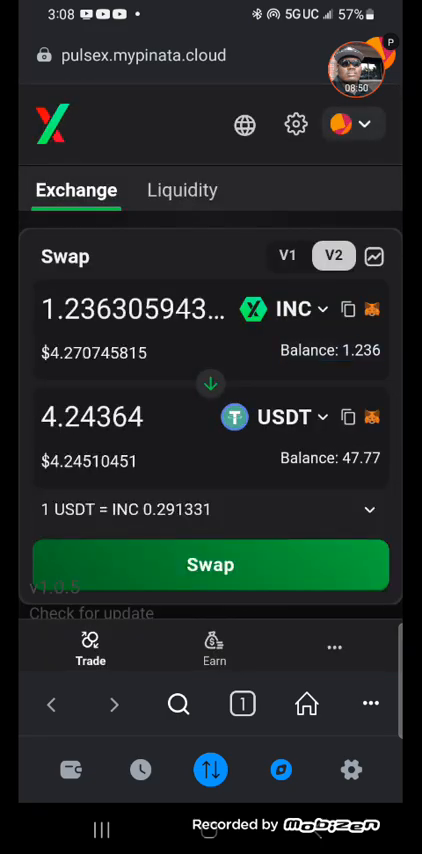
# Swap the full 1.236 INC balance for about 4.24 USDT and dismiss the notice.
pyautogui.click(210, 564)
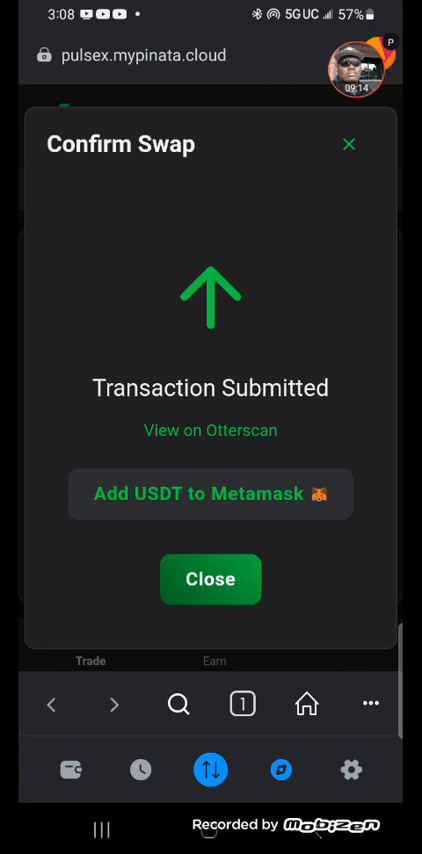
pyautogui.click(212, 580)
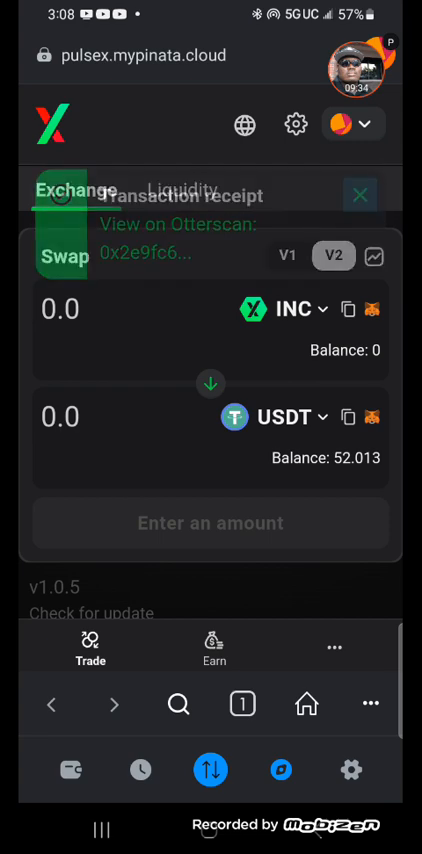
# View the Farms under Earn, return to Trade, then close the PulseX browser tab.
pyautogui.click(360, 196)
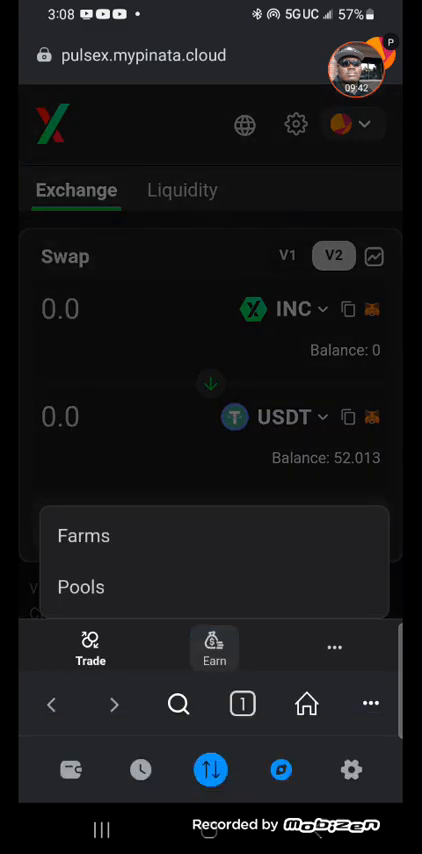
pyautogui.click(84, 536)
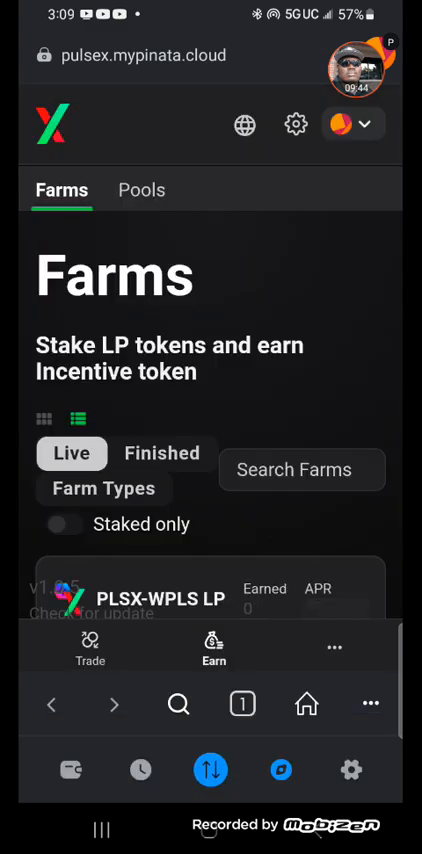
pyautogui.click(90, 648)
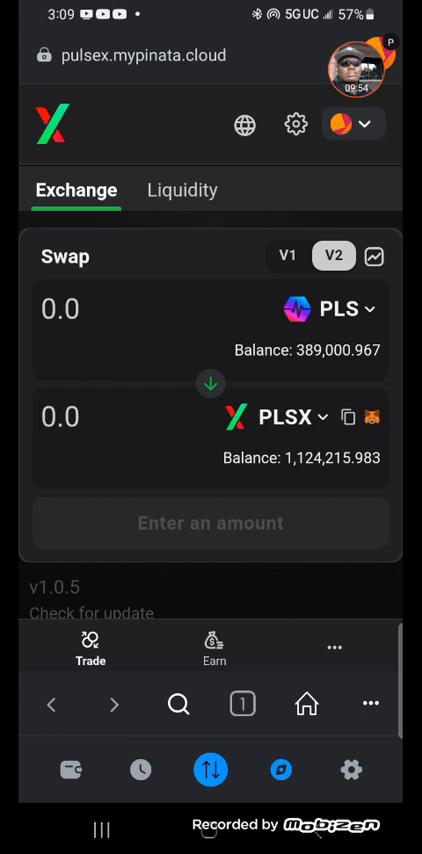
pyautogui.click(240, 704)
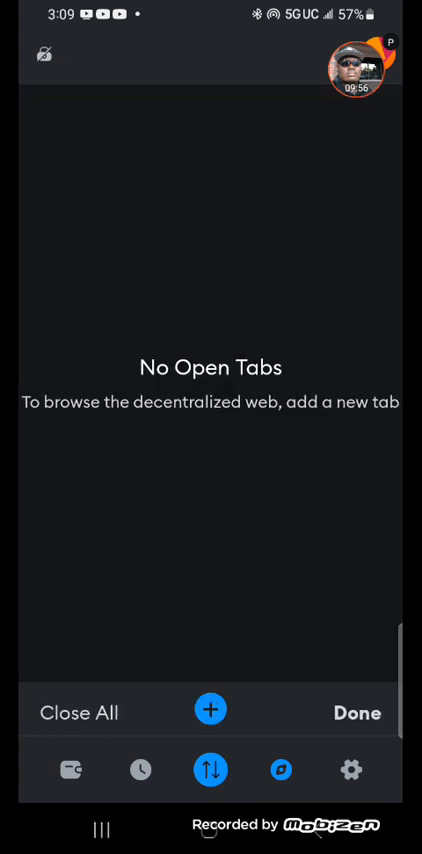
# Start a new tab on the my.bio link page and scroll to the DBXen link.
pyautogui.click(212, 708)
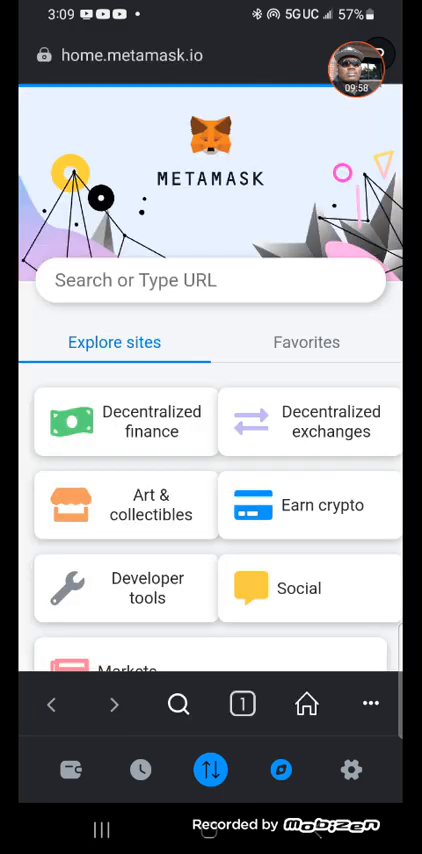
pyautogui.click(308, 342)
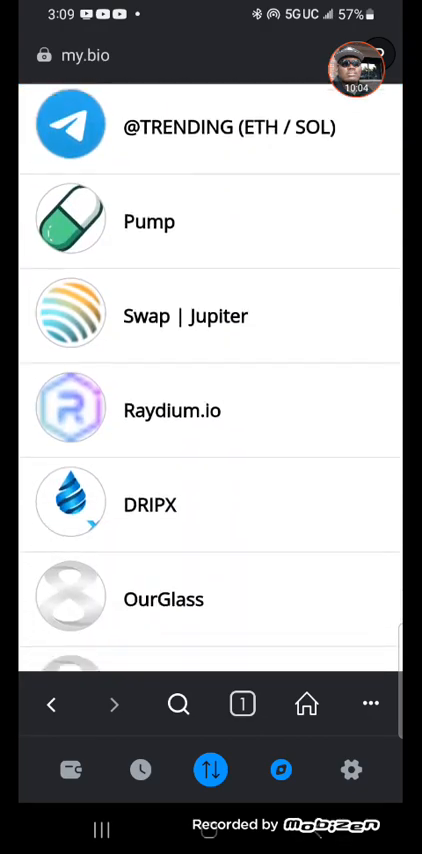
pyautogui.scroll(-3)
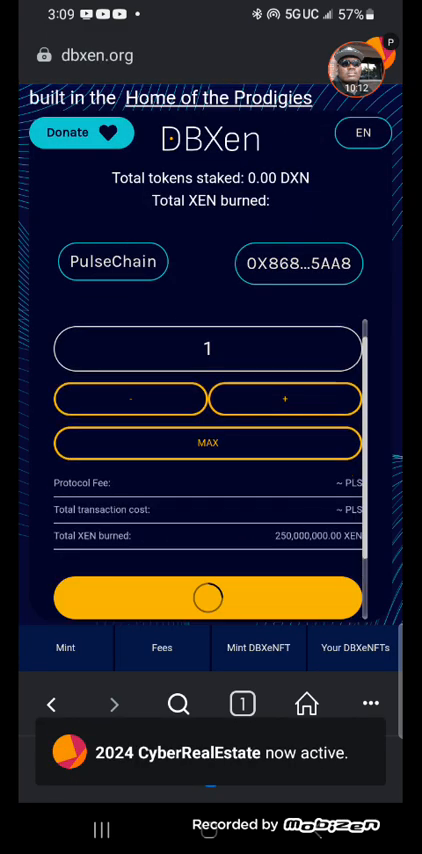
# Fill the stake amount with the full 23.33 pDXN via MAX and submit the stake.
pyautogui.click(160, 648)
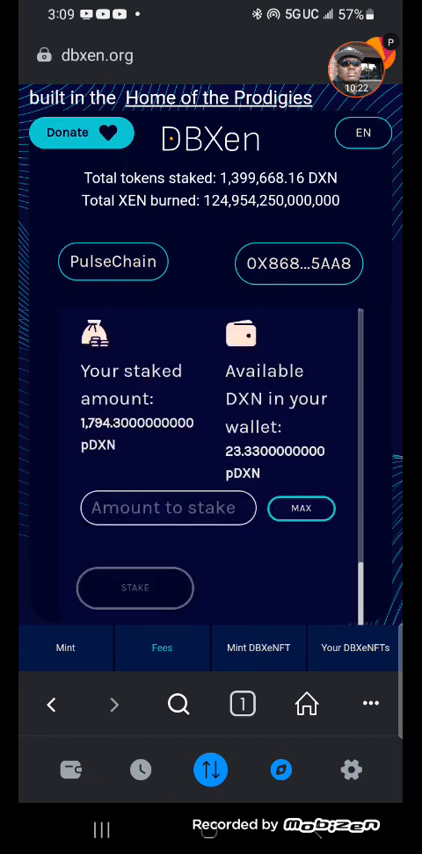
pyautogui.click(300, 508)
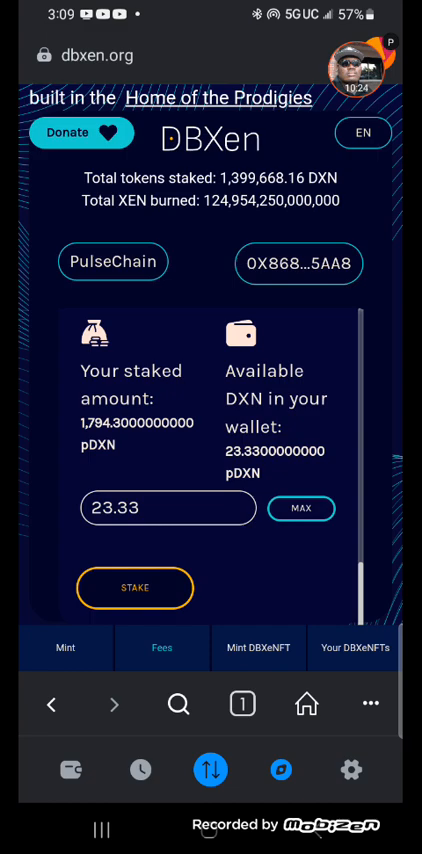
pyautogui.click(148, 590)
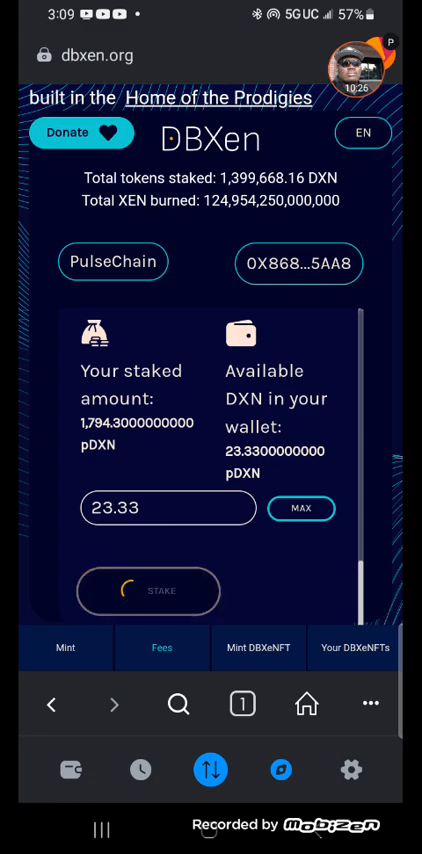
pyautogui.click(148, 590)
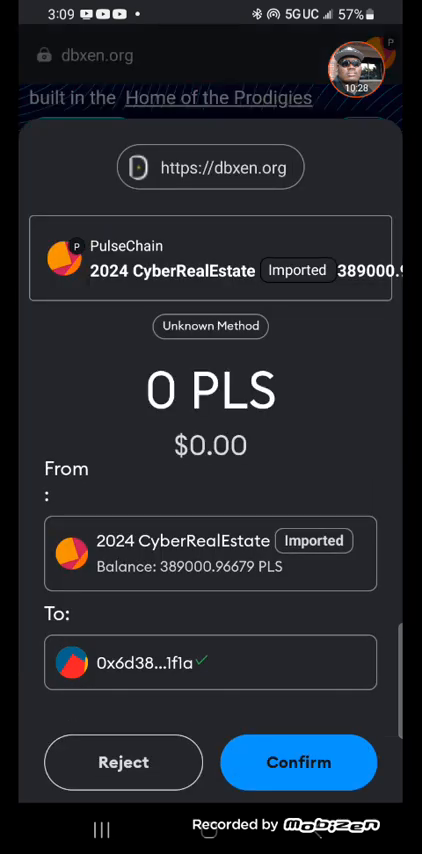
pyautogui.scroll(-3)
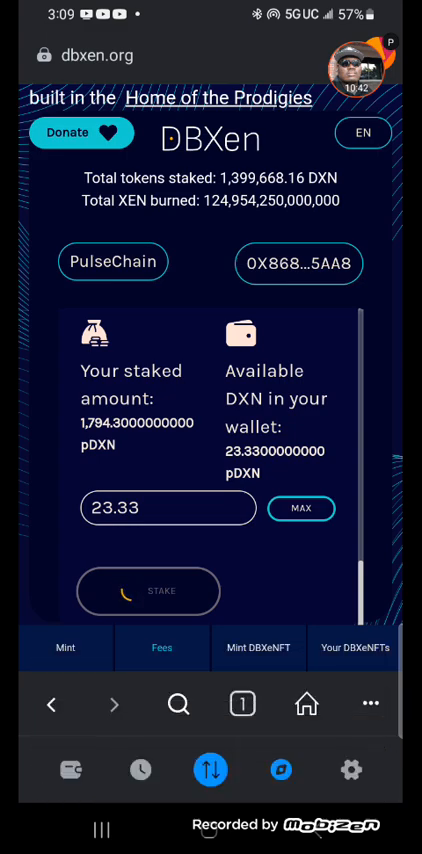
# Approve the remaining wallet prompts until the 23.33 pDXN stake succeeds.
pyautogui.click(148, 592)
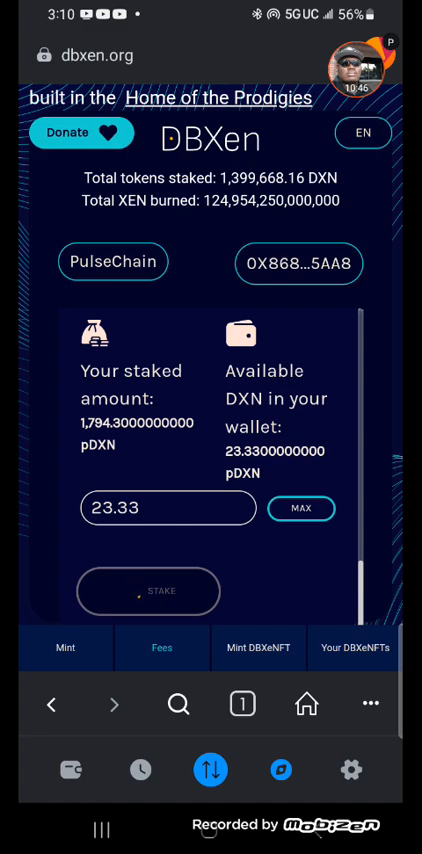
pyautogui.click(148, 590)
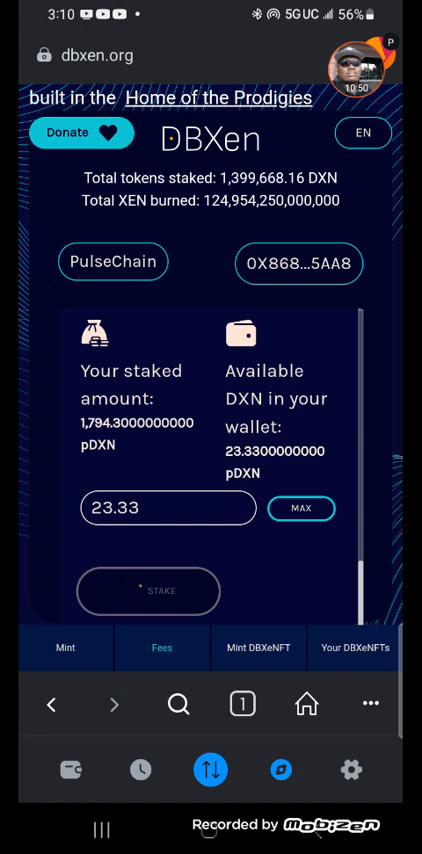
pyautogui.click(148, 592)
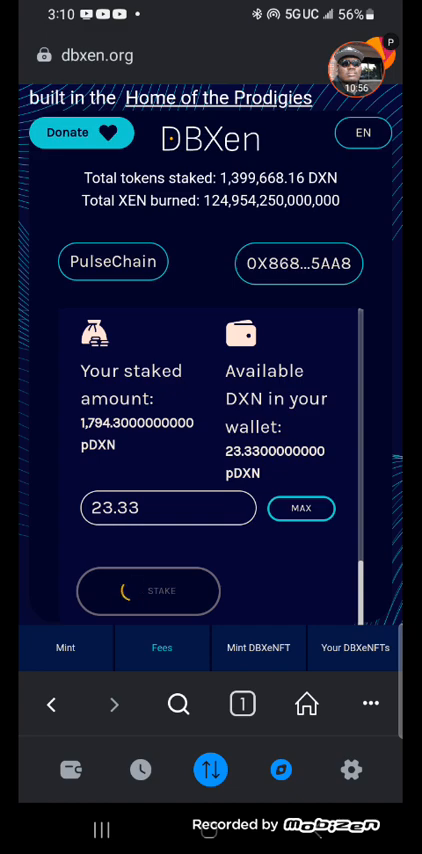
pyautogui.click(148, 590)
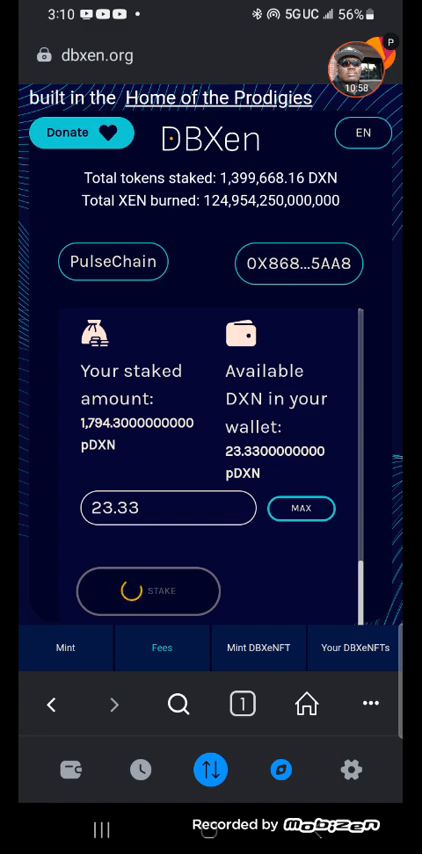
pyautogui.click(148, 592)
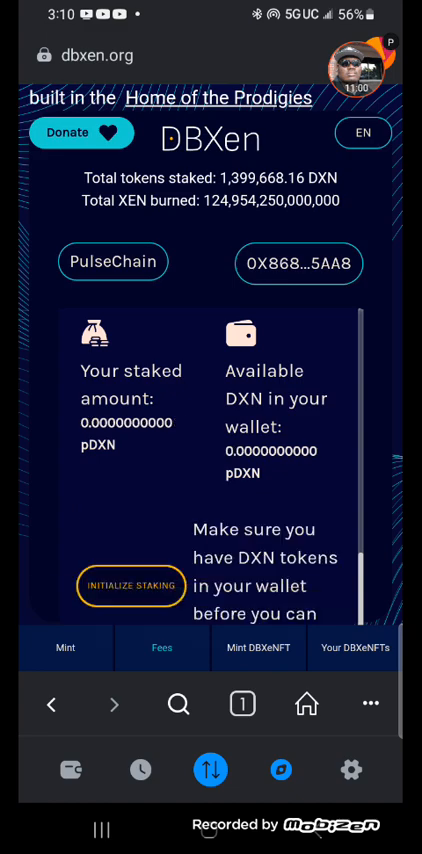
pyautogui.click(136, 588)
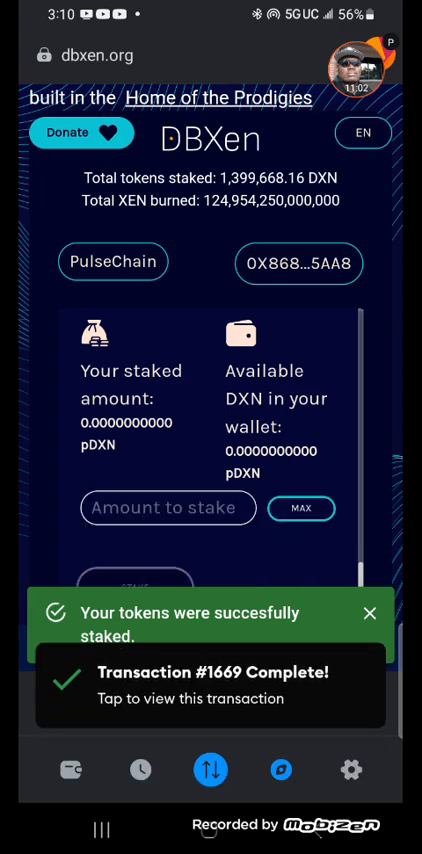